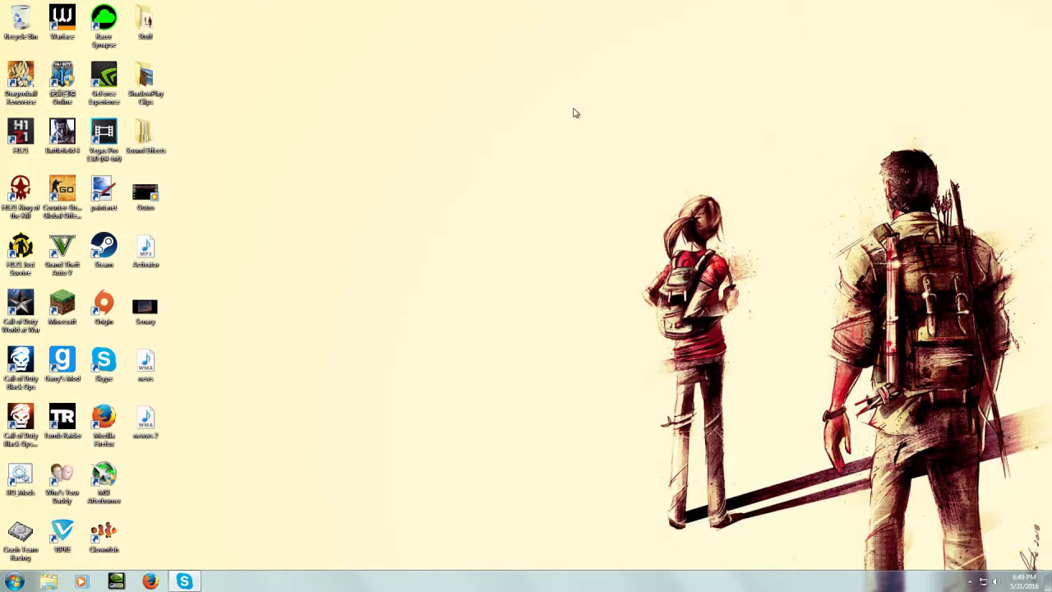
mouse_move(518, 7)
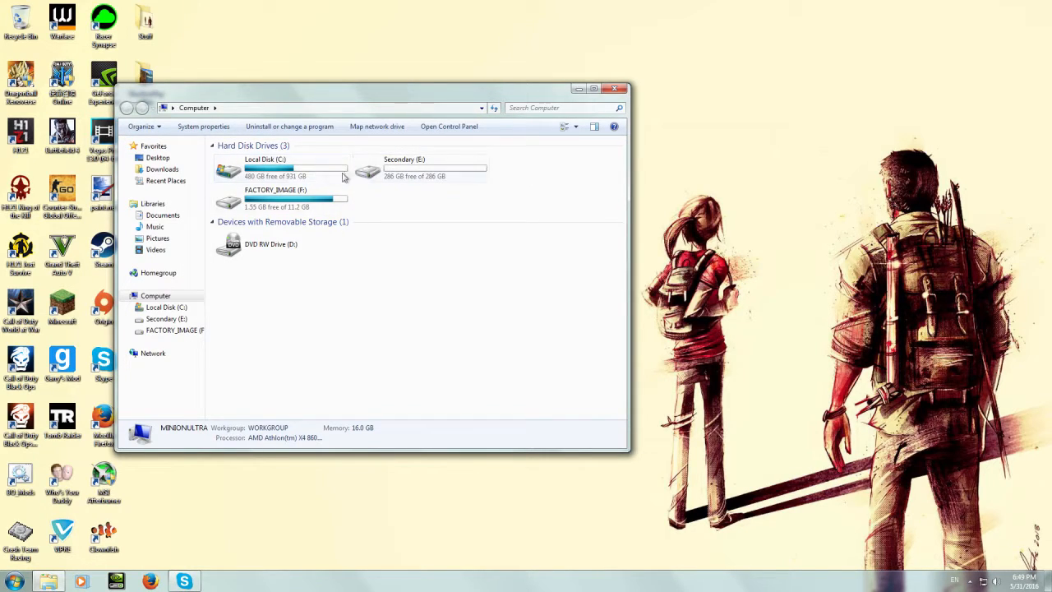
Review the Secondary drive's details in the Computer window, then close it
click(421, 168)
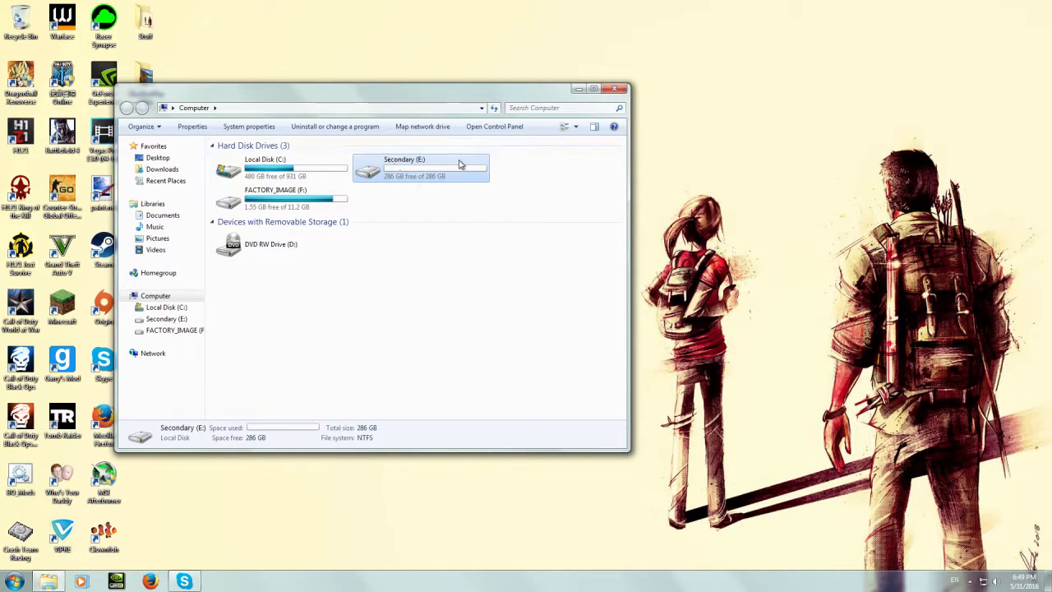
click(280, 168)
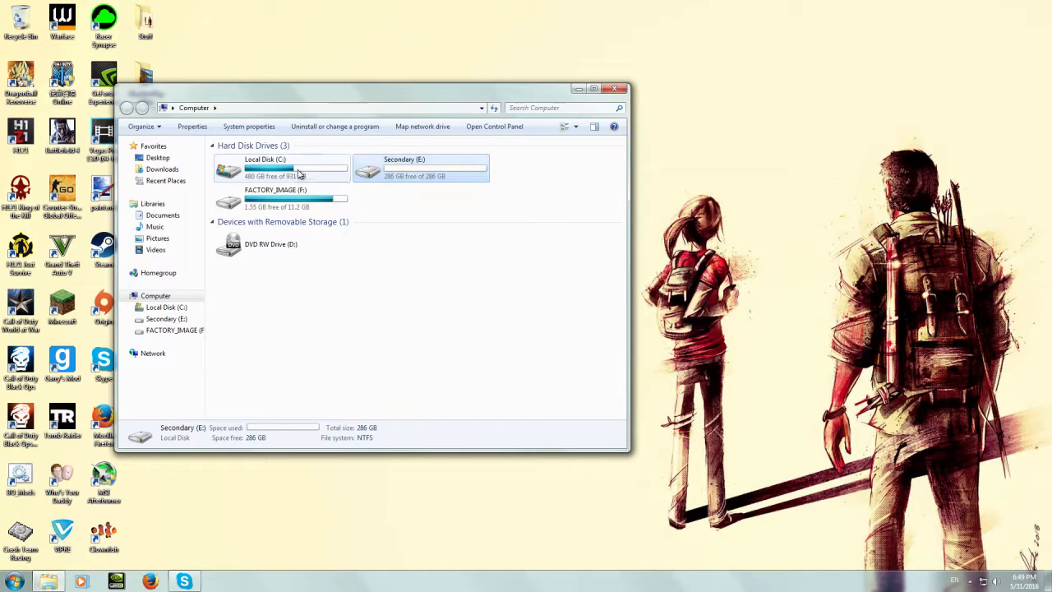
click(419, 167)
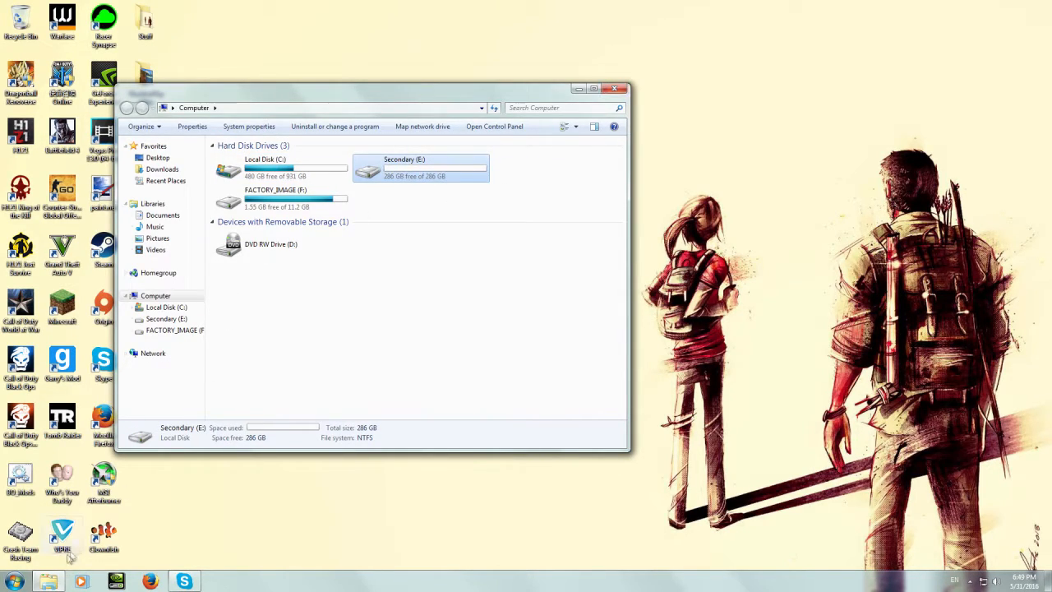
click(615, 88)
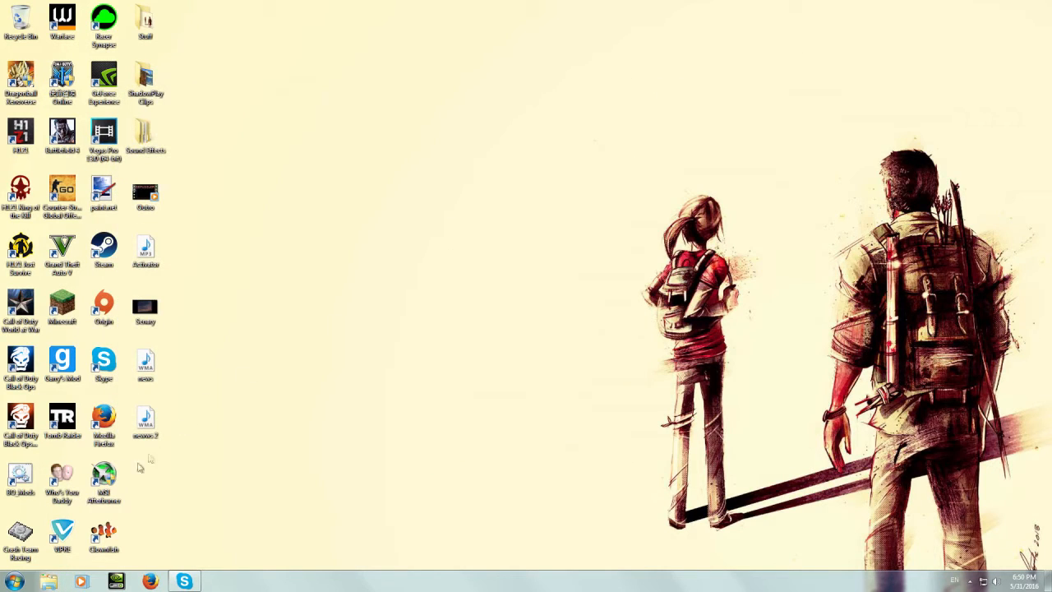
Launch Computer Management via Control Panel > System and Security > Administrative Tools
click(13, 582)
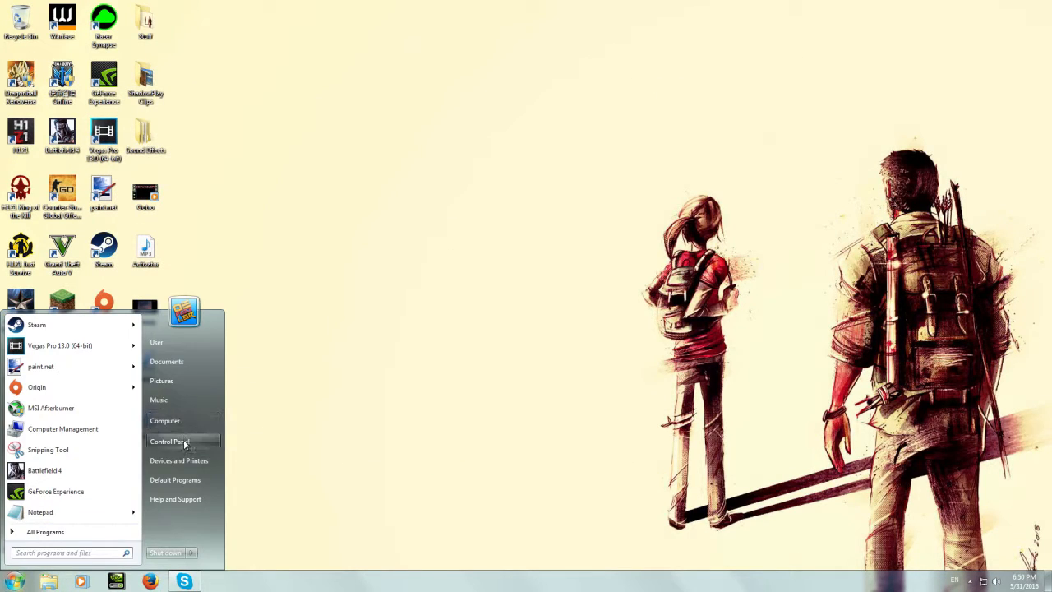
click(169, 440)
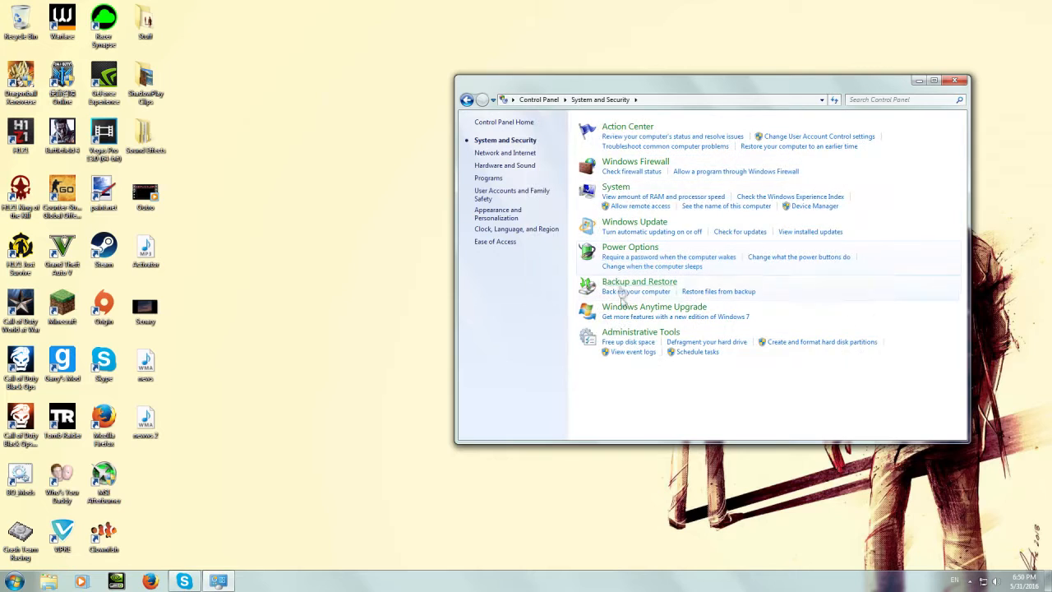
click(641, 332)
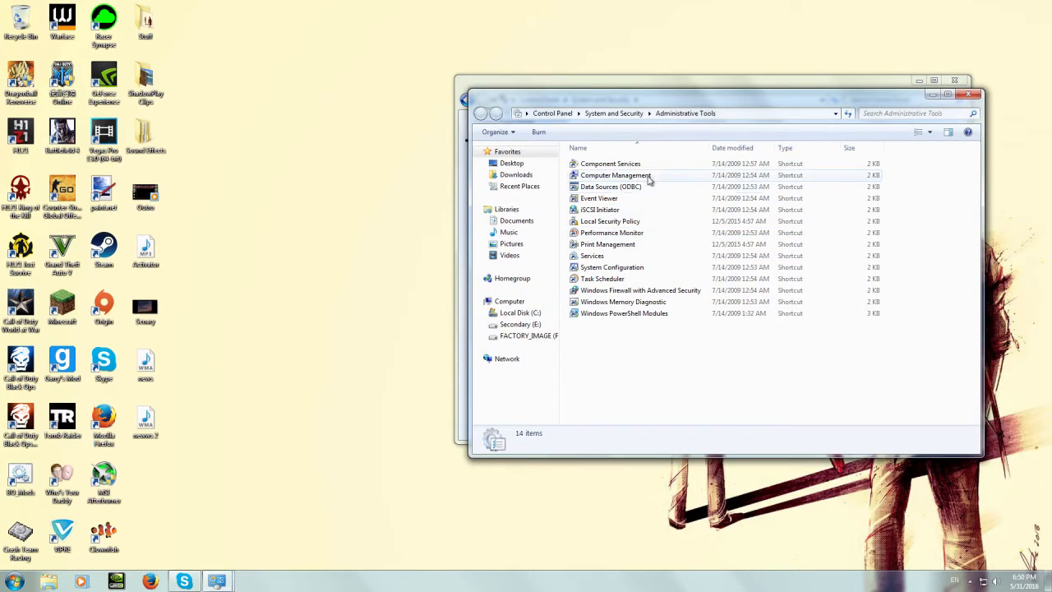
double_click(615, 174)
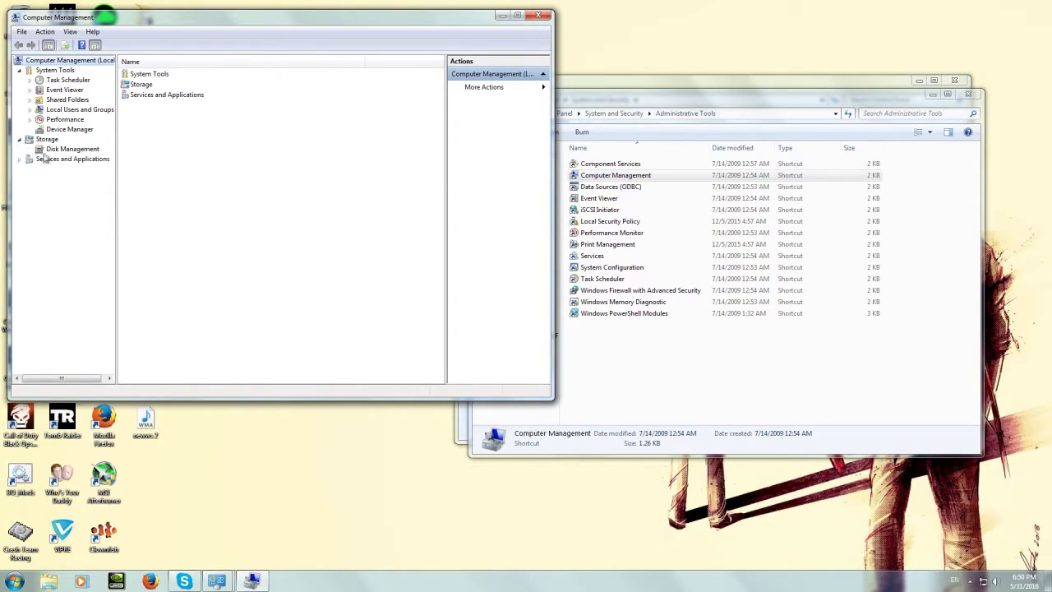
Show Disk Management's volume list, including System Reserved, and reopen the Computer drives window
click(72, 148)
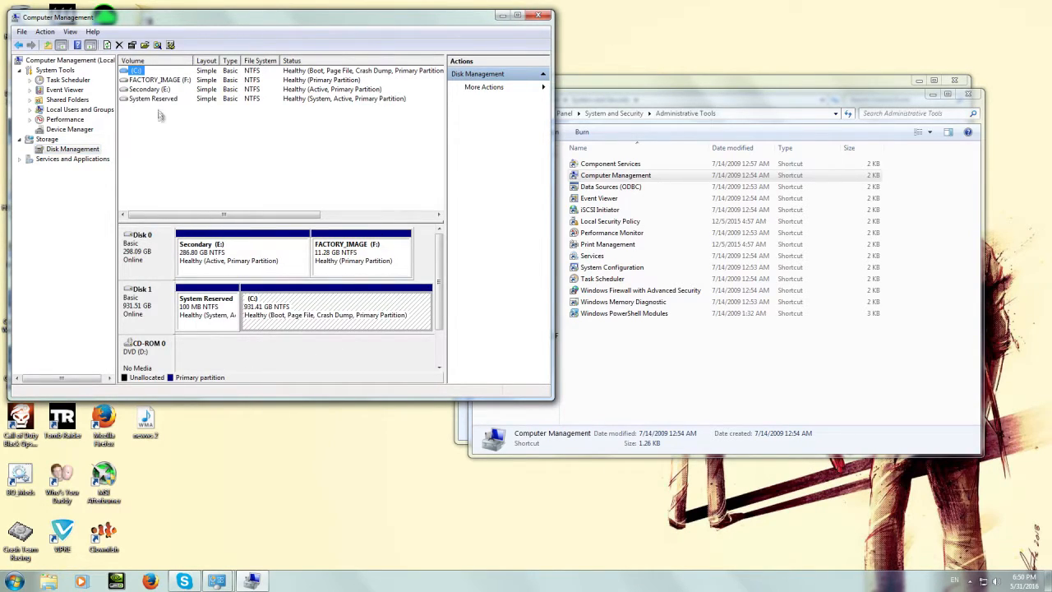
mouse_move(973, 96)
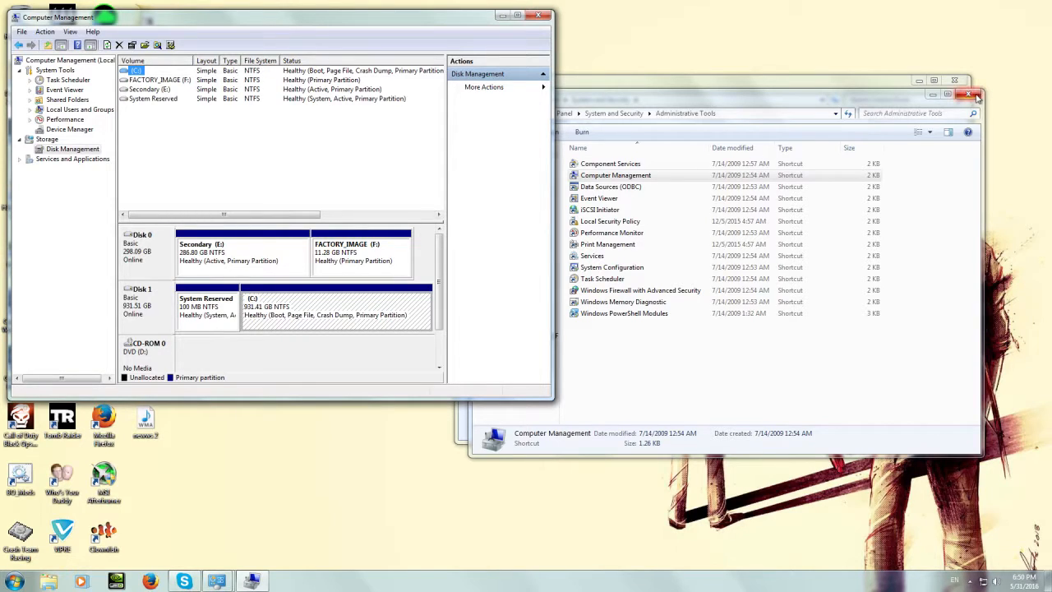
click(973, 95)
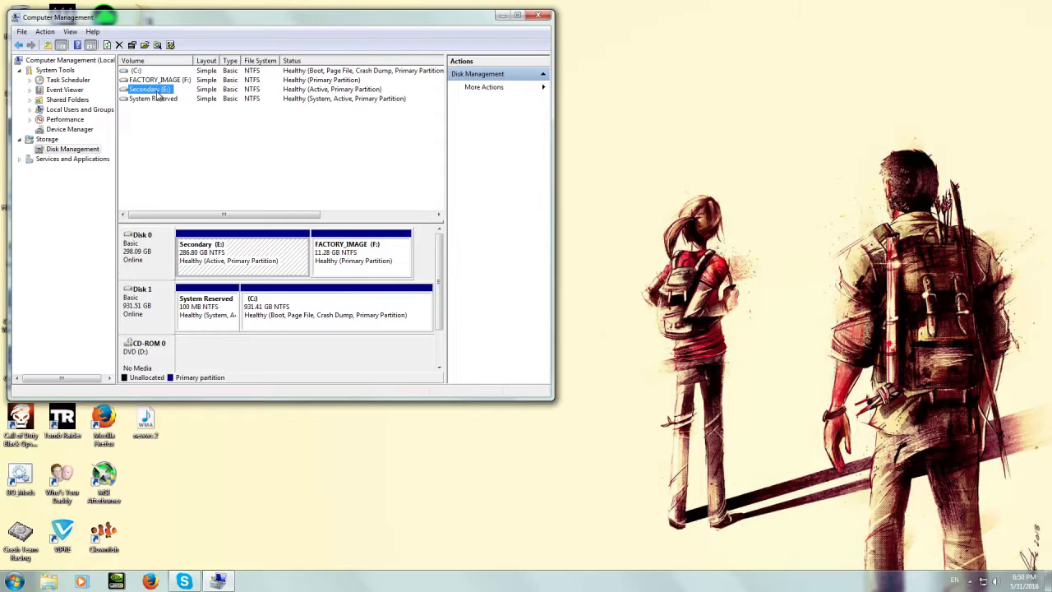
click(17, 582)
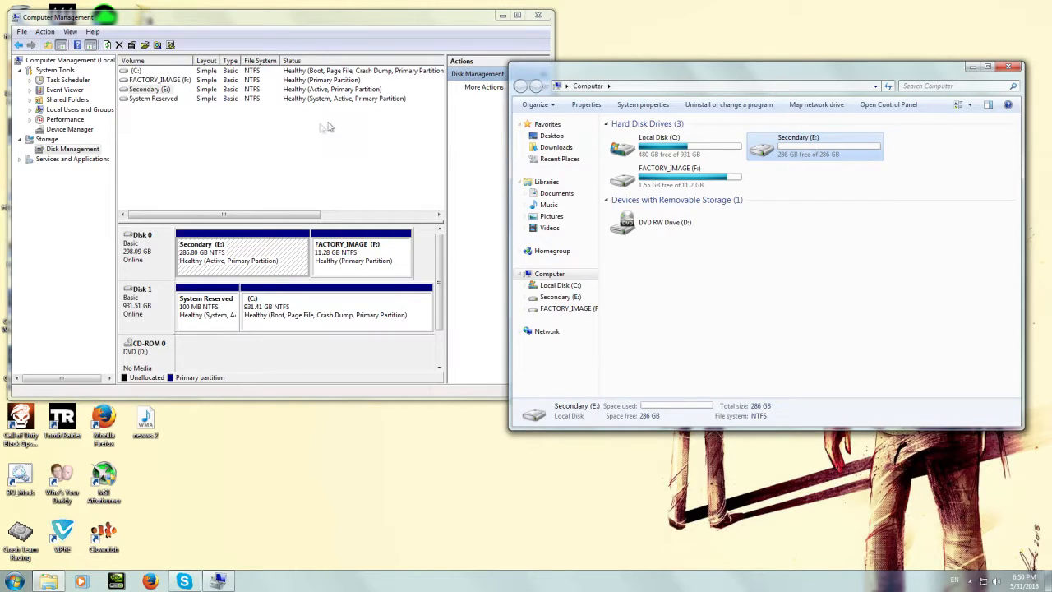
click(153, 98)
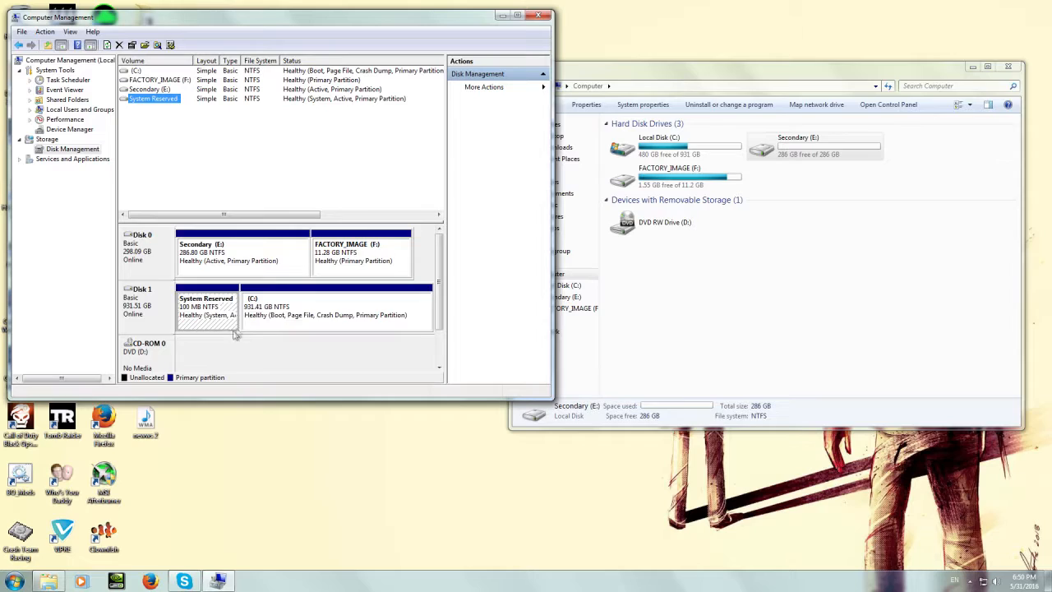
click(238, 254)
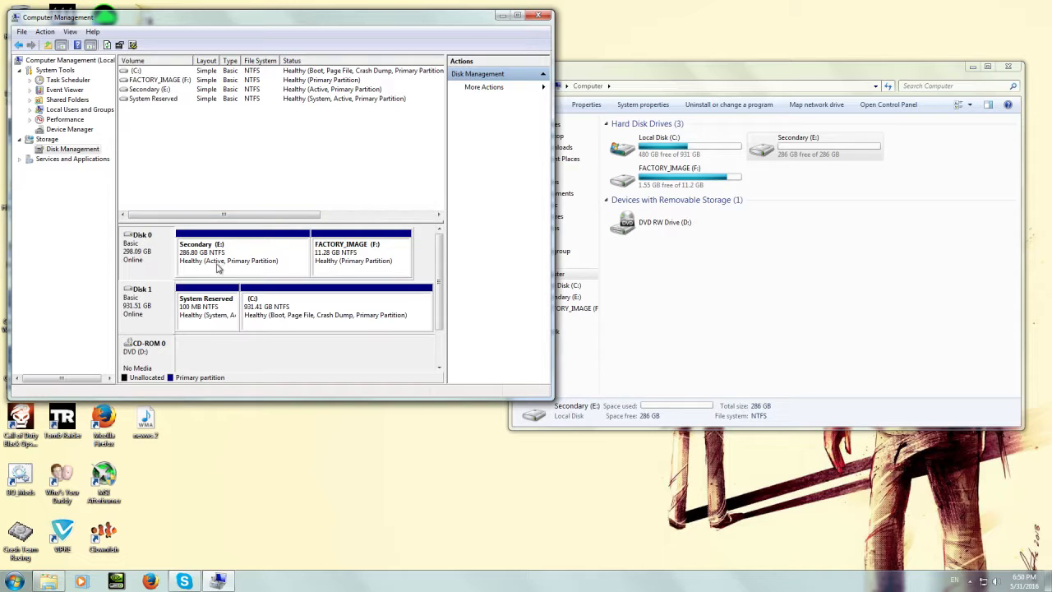
mouse_move(360, 261)
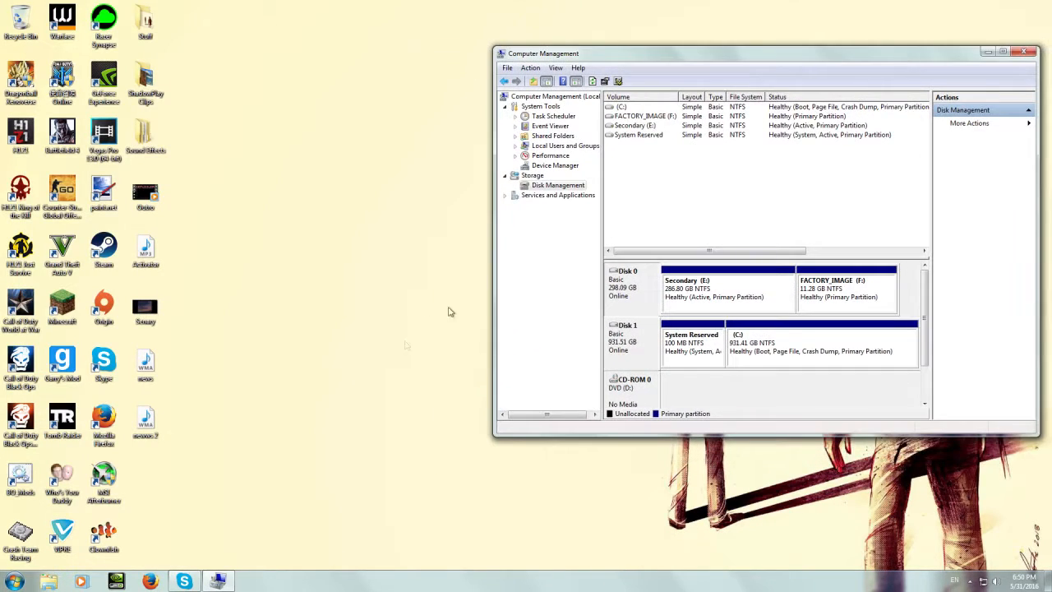
Run cmd.exe from the Start menu search and allow it elevated rights
click(15, 582)
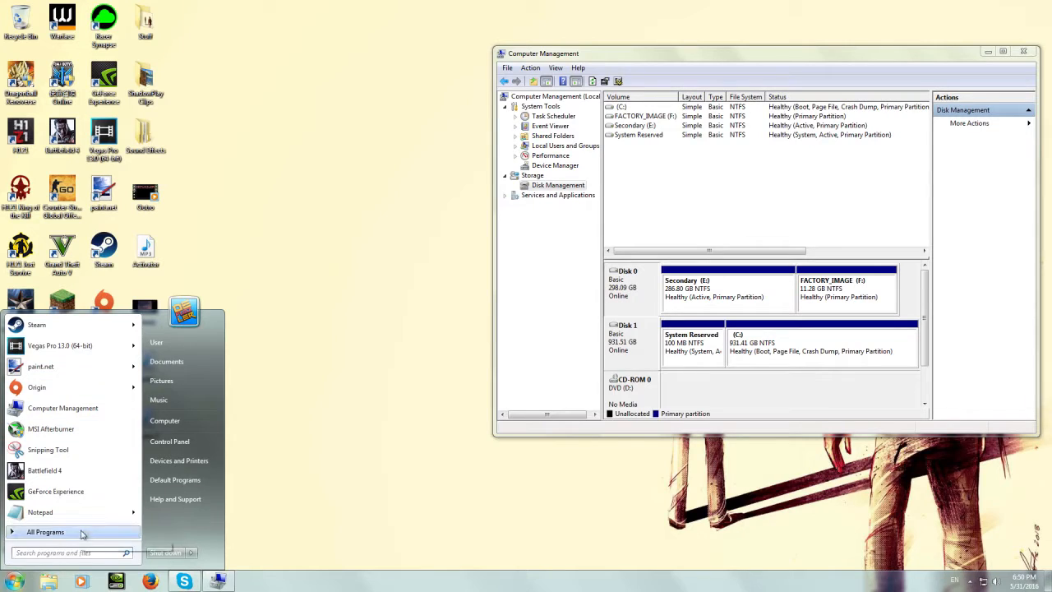
text(cmd)
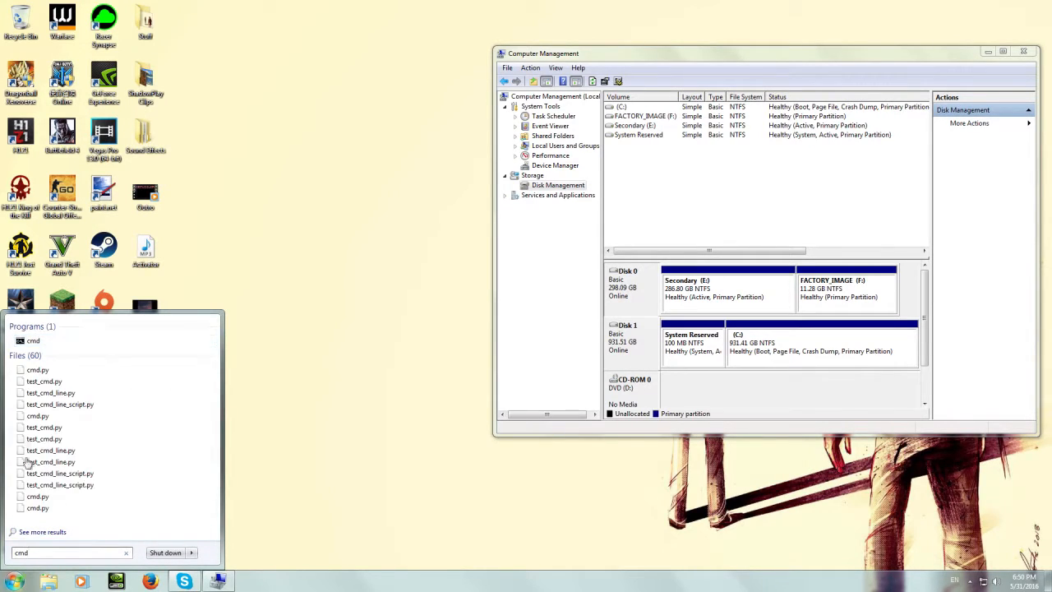
mouse_move(33, 340)
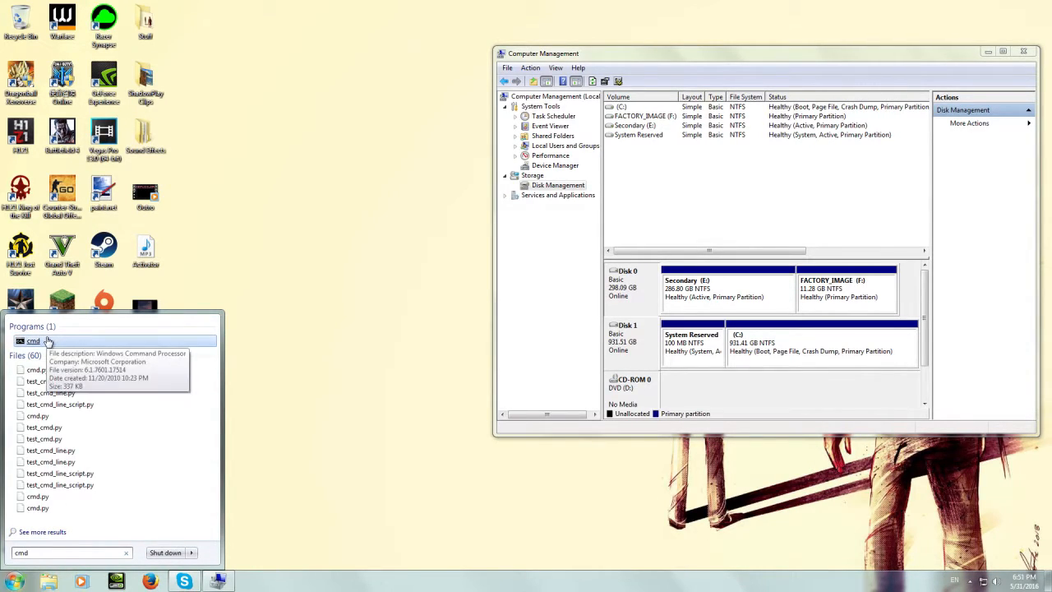
click(33, 340)
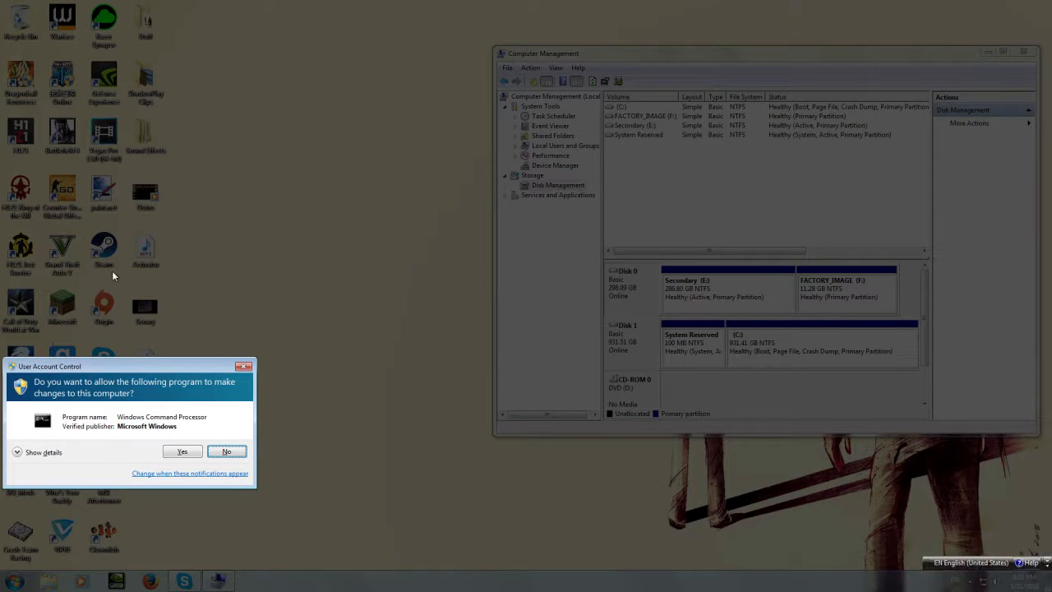
click(181, 450)
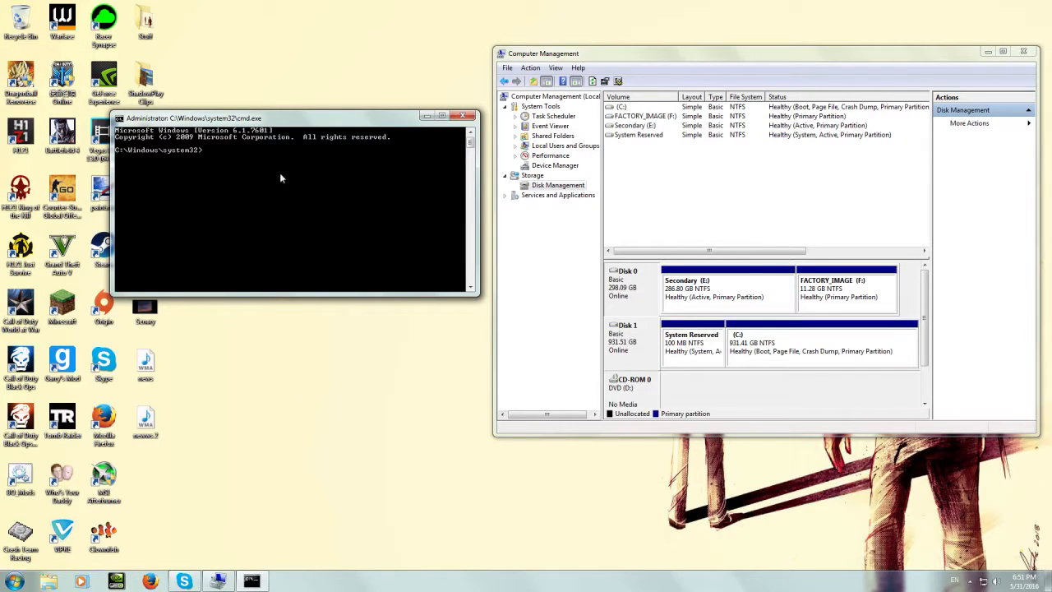
mouse_move(277, 204)
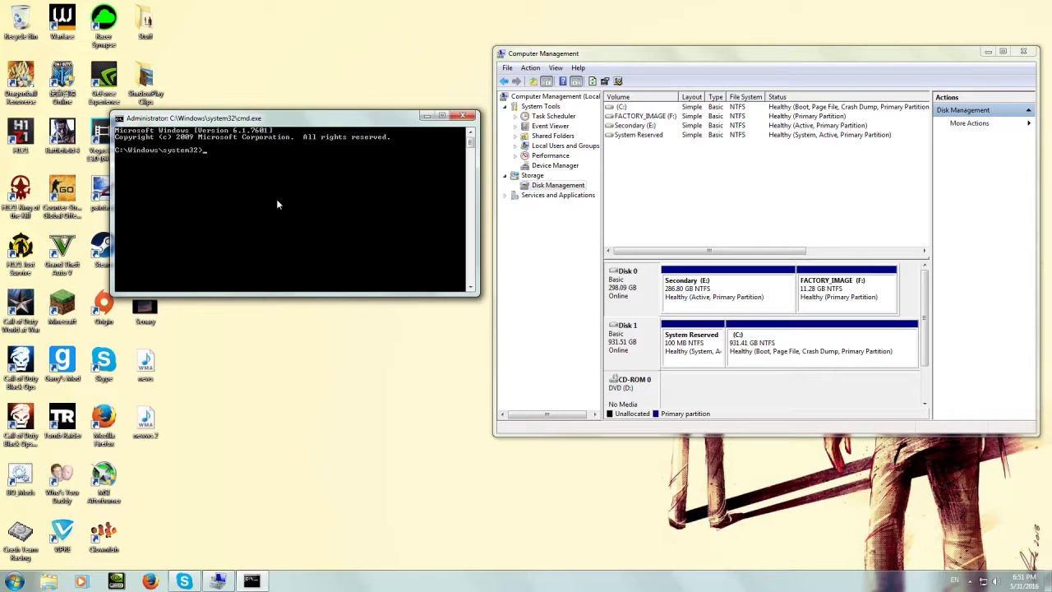
Start DiskPart, list the disks, select Disk 0 and list the disks again
text(diskpart)
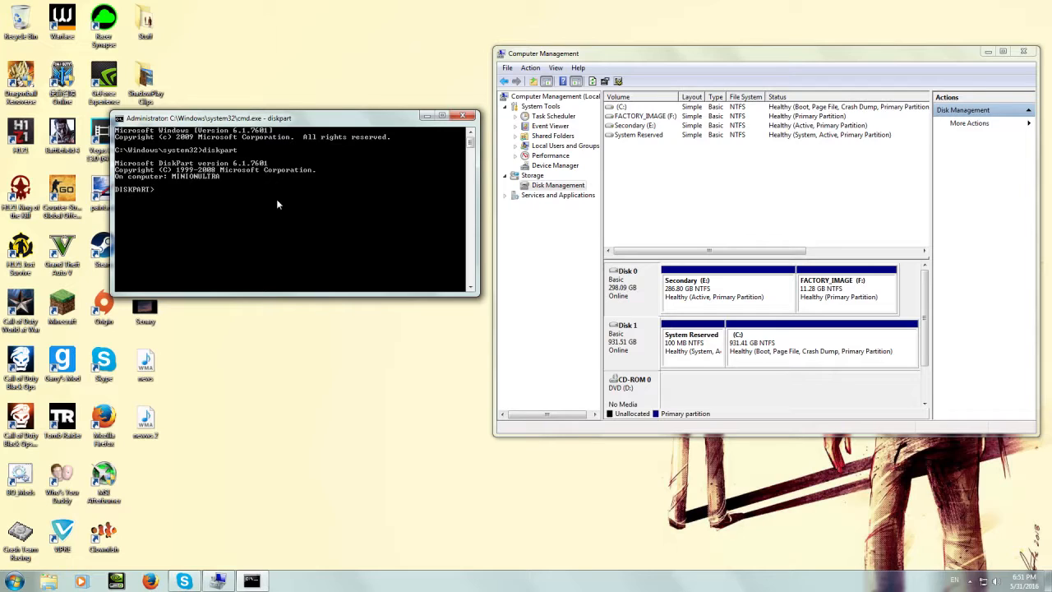
text(l)
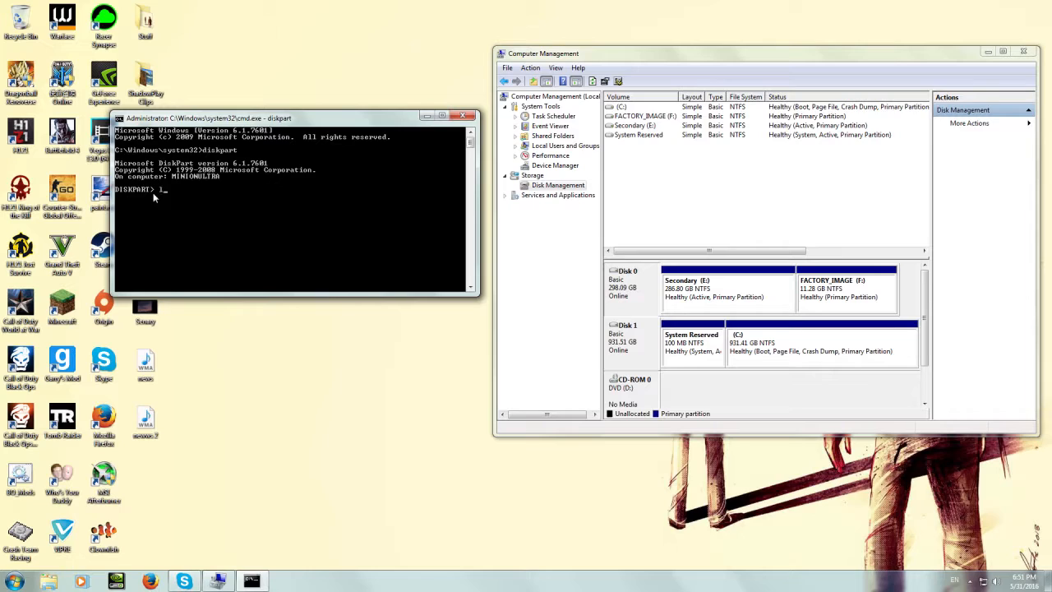
text(list disk)
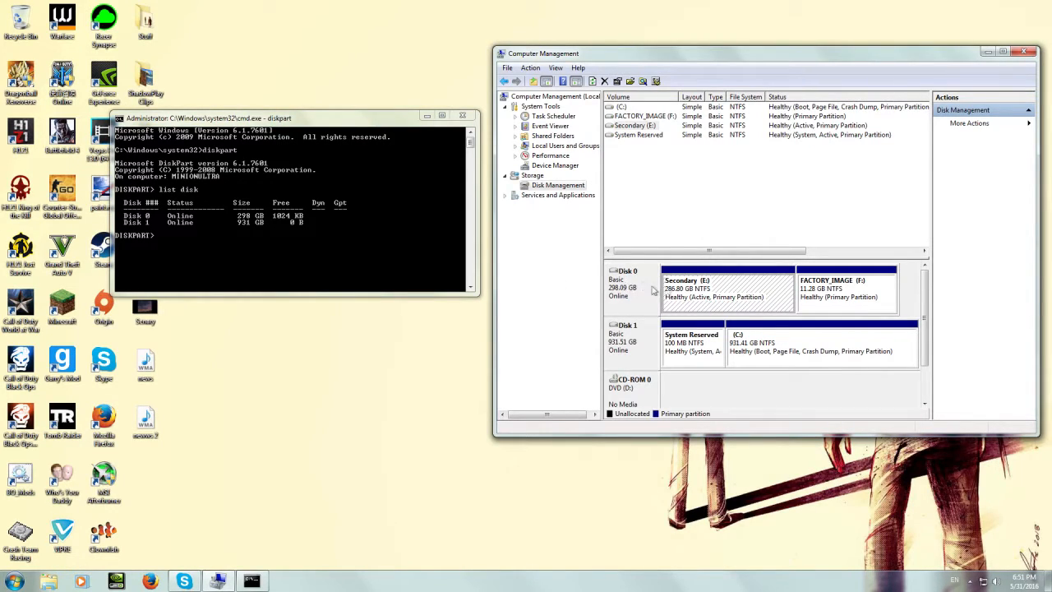
mouse_move(720, 290)
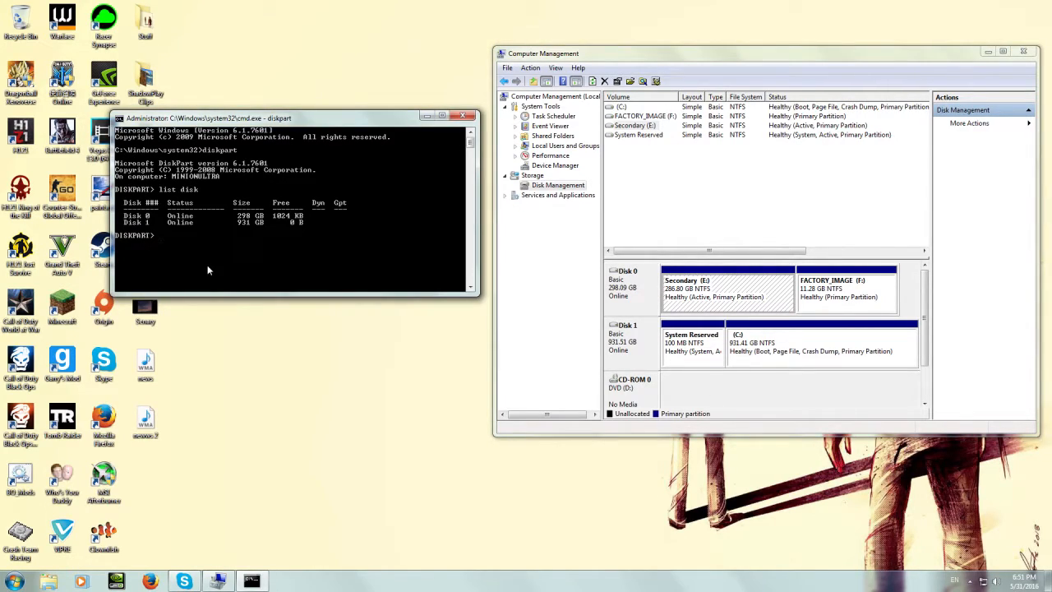
text(select Disk 0)
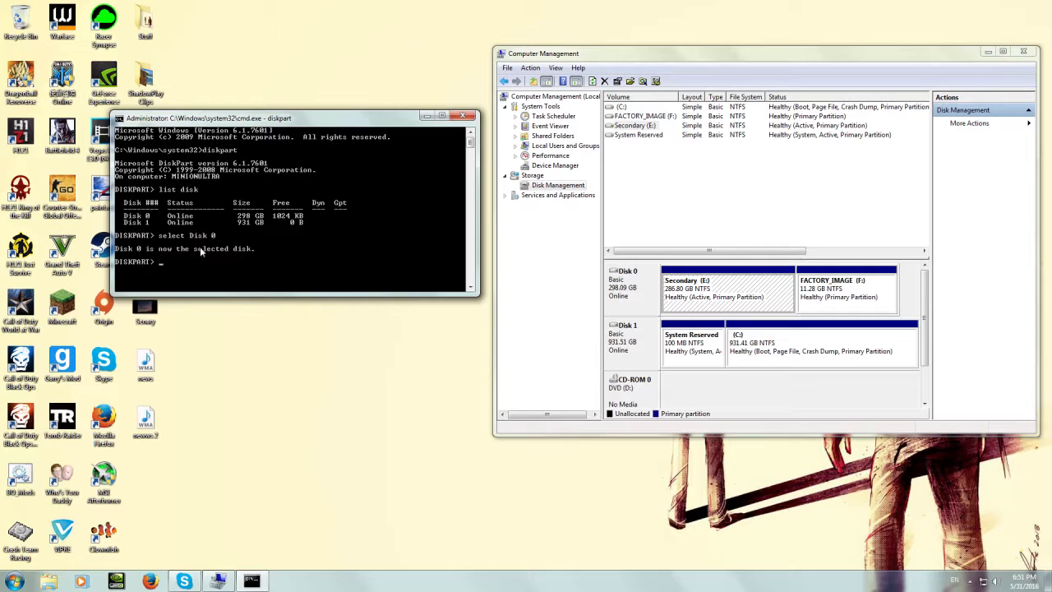
mouse_move(211, 255)
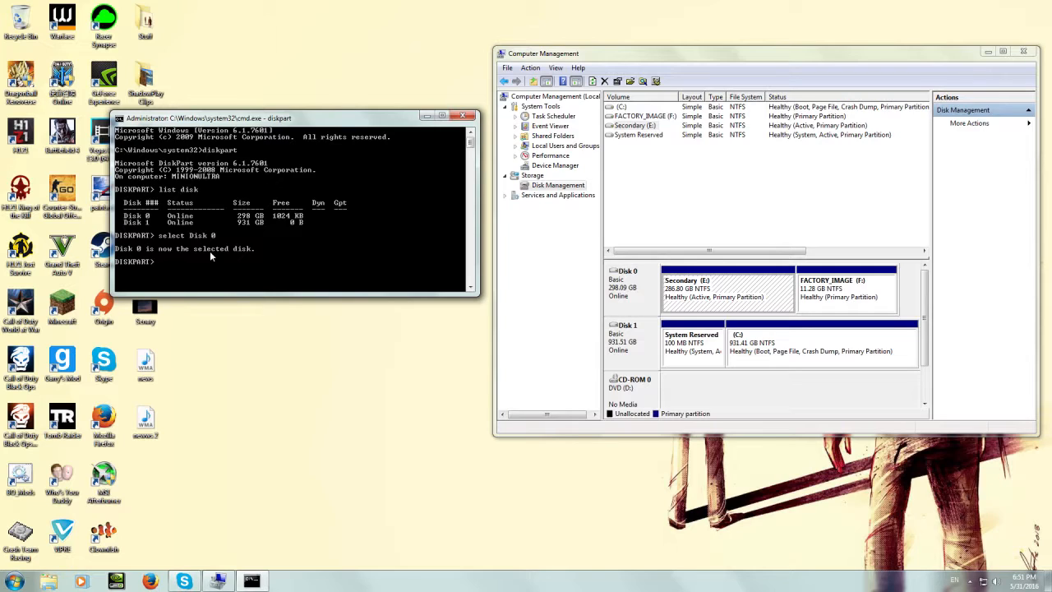
text(list disk)
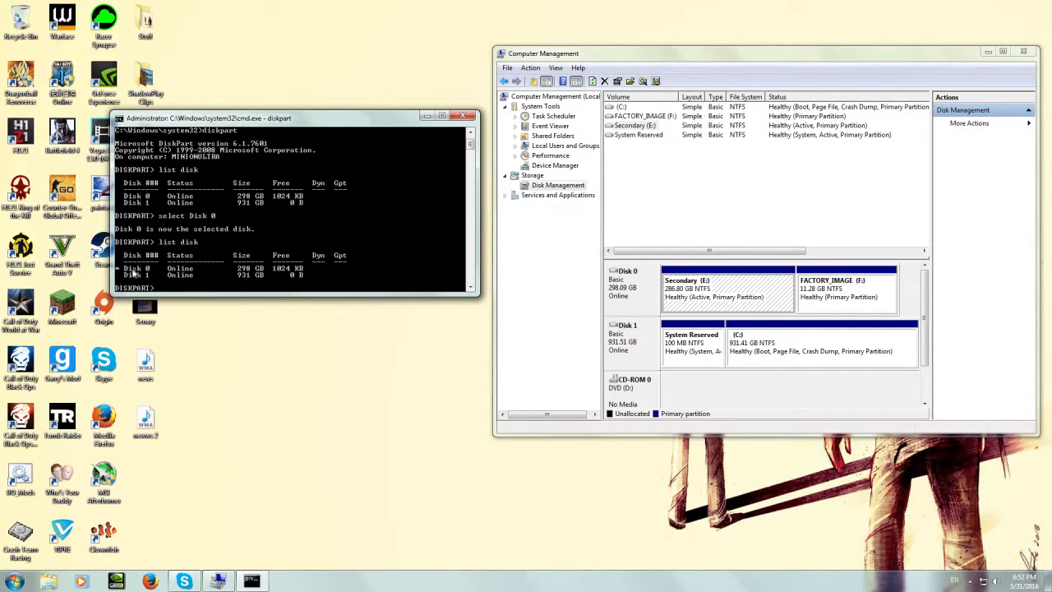
mouse_move(151, 184)
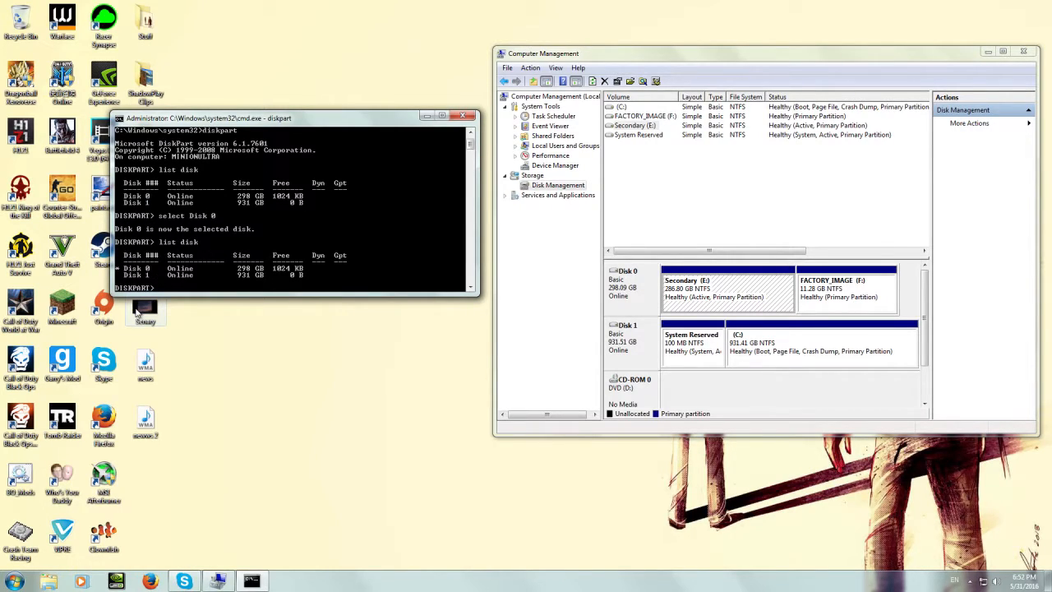
Clean Disk 0 in DiskPart, leaving it unallocated, and begin exiting
text(clean)
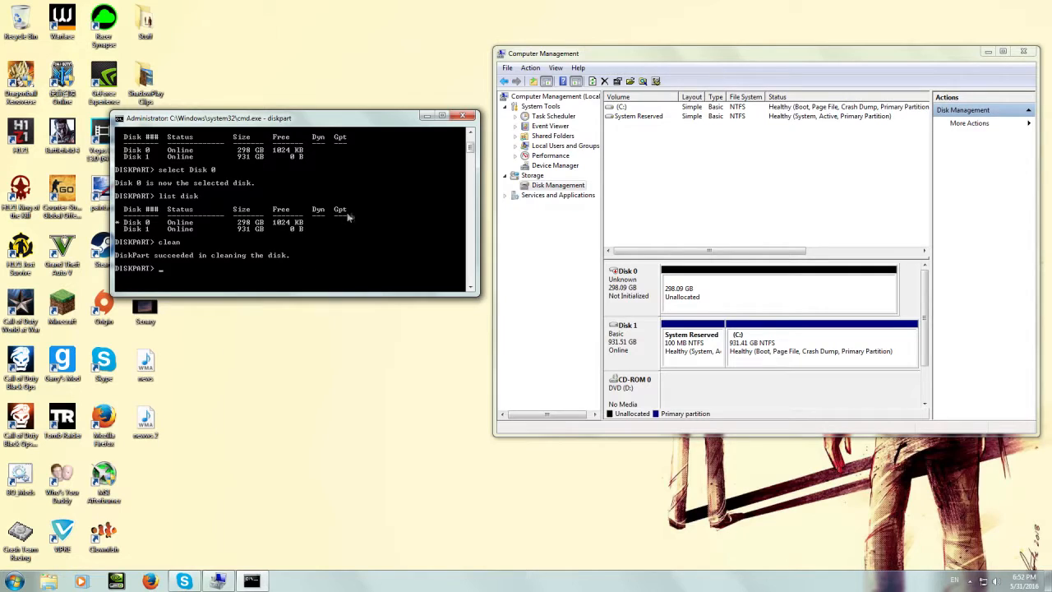
text(ex)
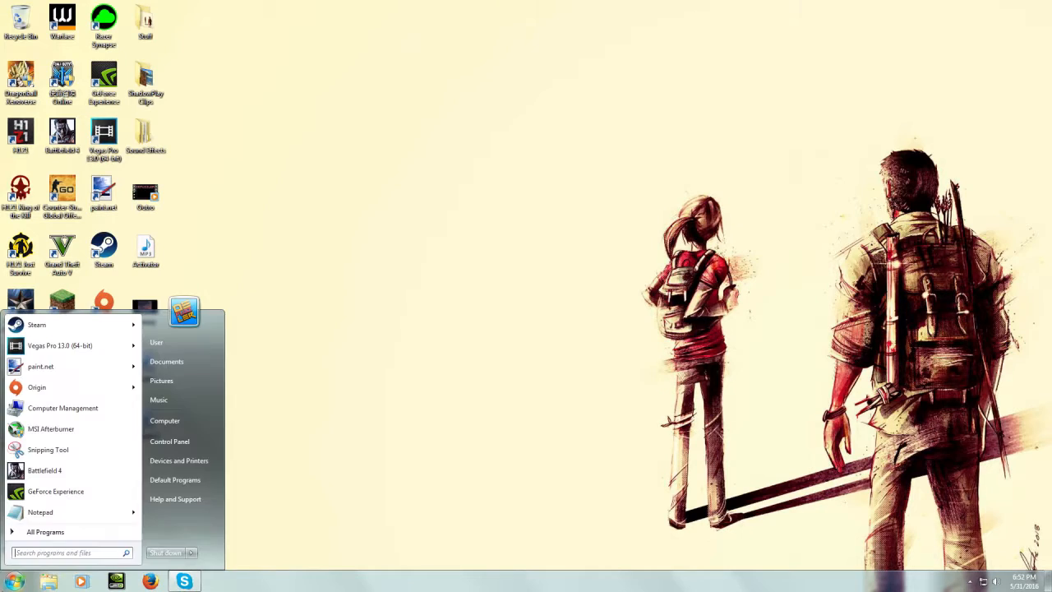
Reopen Computer Management through System and Security > Administrative Tools
click(169, 440)
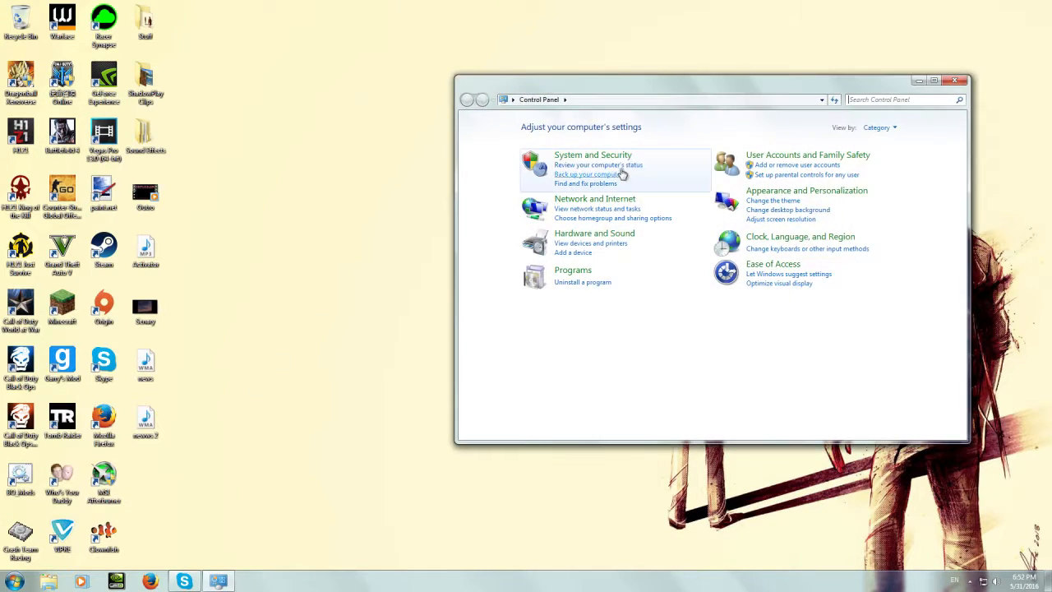
click(591, 154)
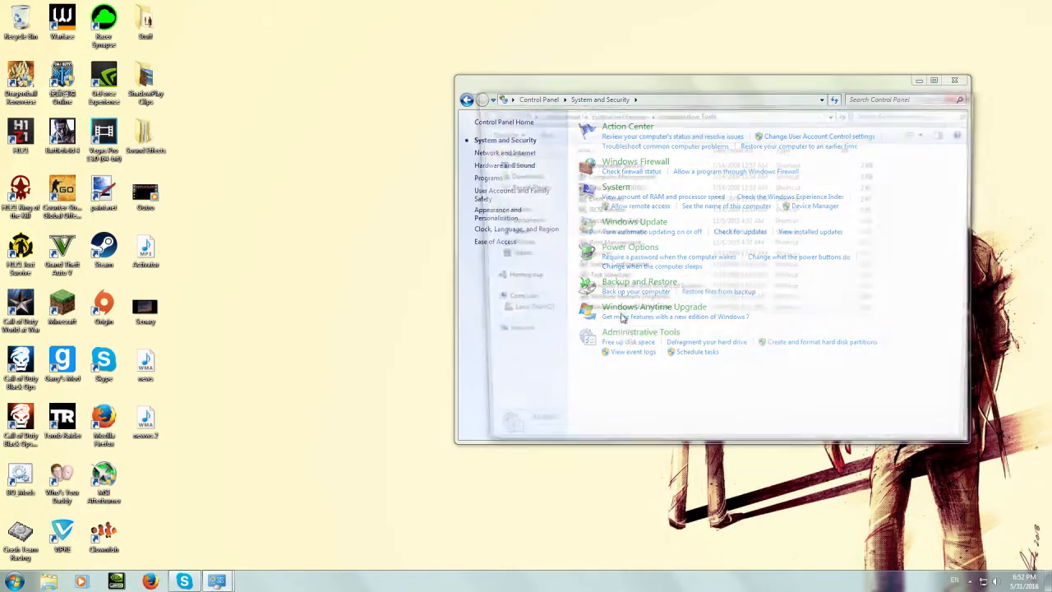
click(641, 332)
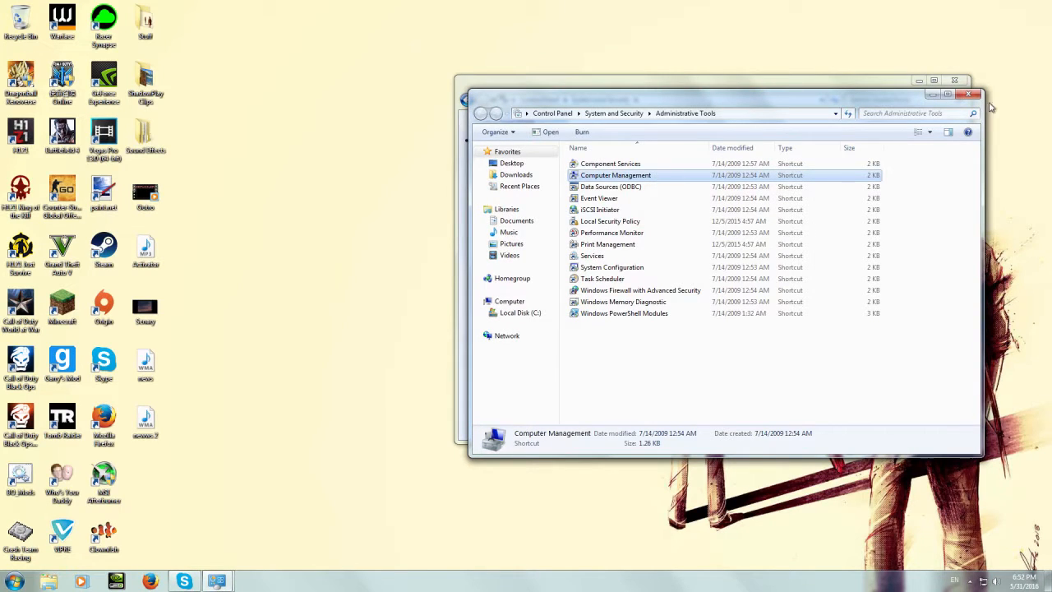
double_click(614, 175)
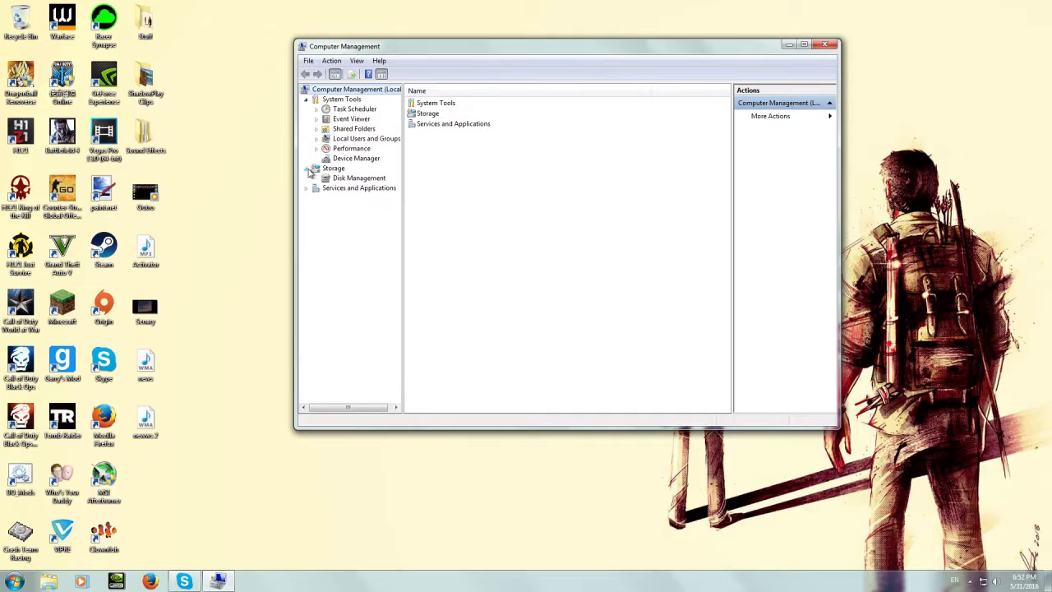
Show Disk Management and bring up actions for the uninitialized Disk 0
click(359, 178)
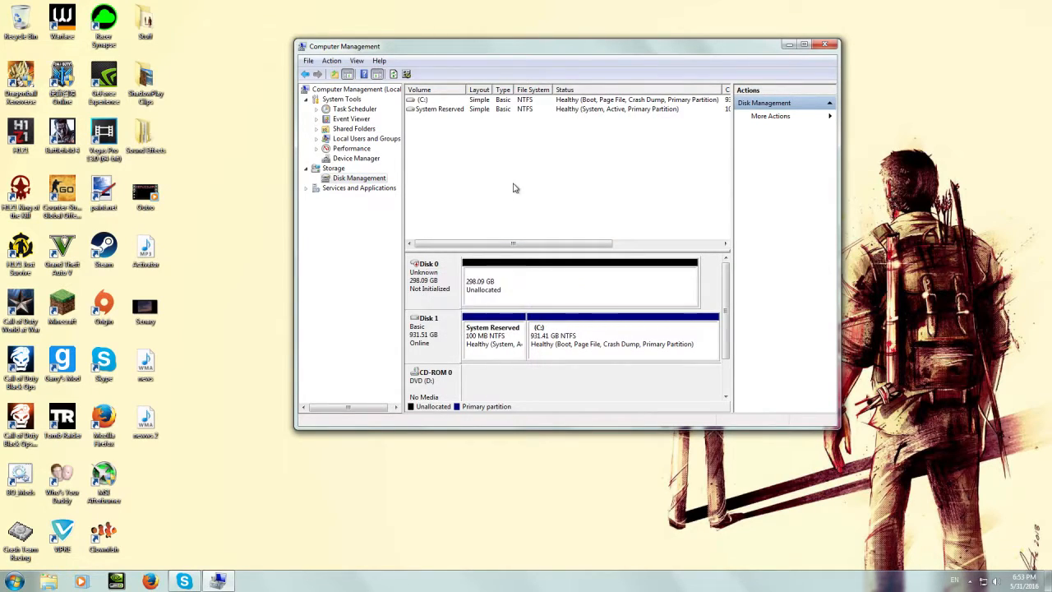
right_click(427, 271)
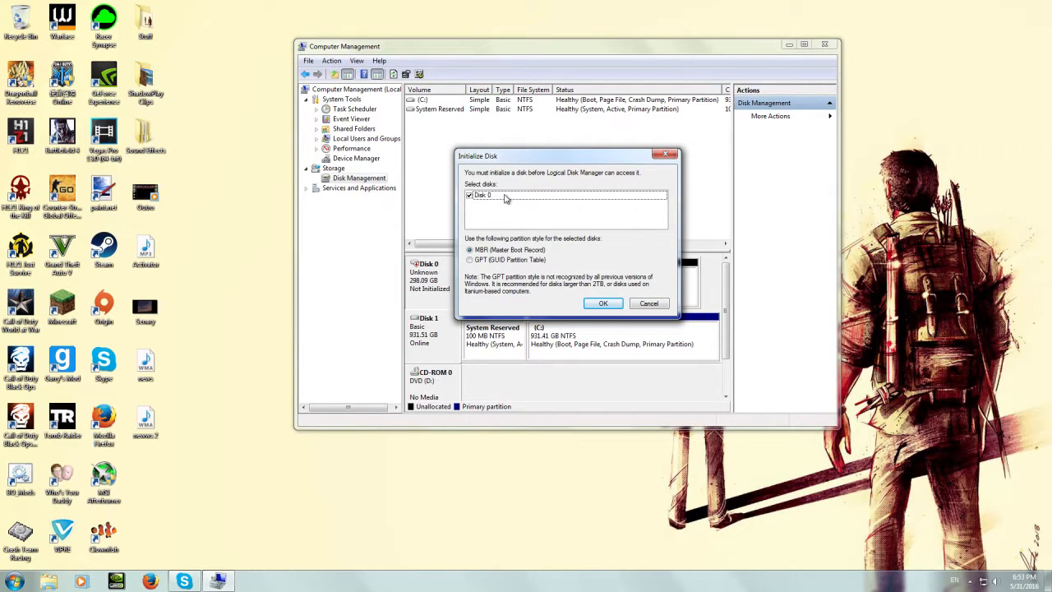
Initialize Disk 0 with the MBR partition style so it comes online as Basic
click(483, 194)
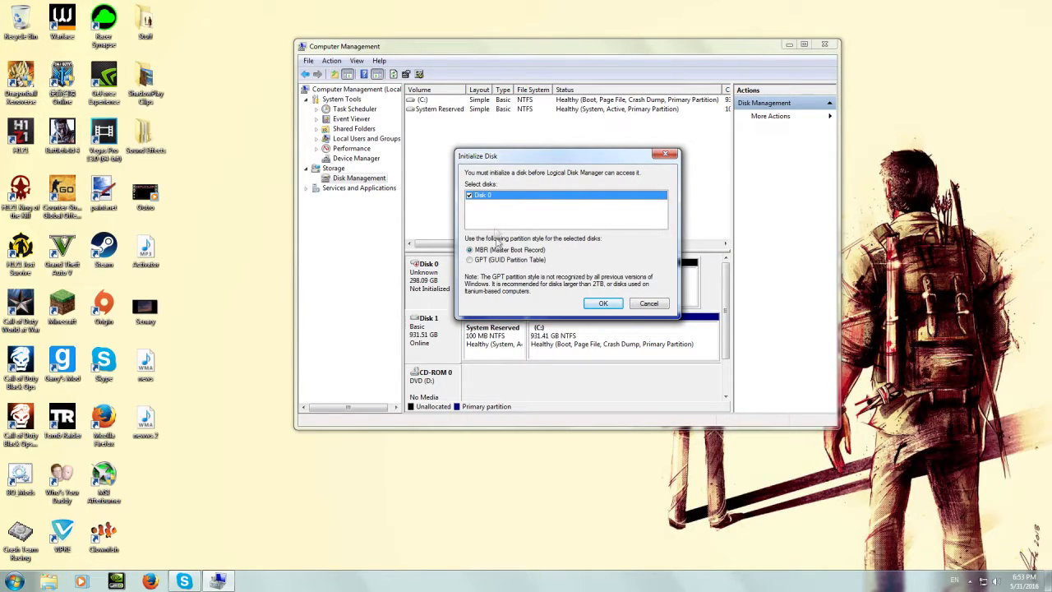
mouse_move(600, 299)
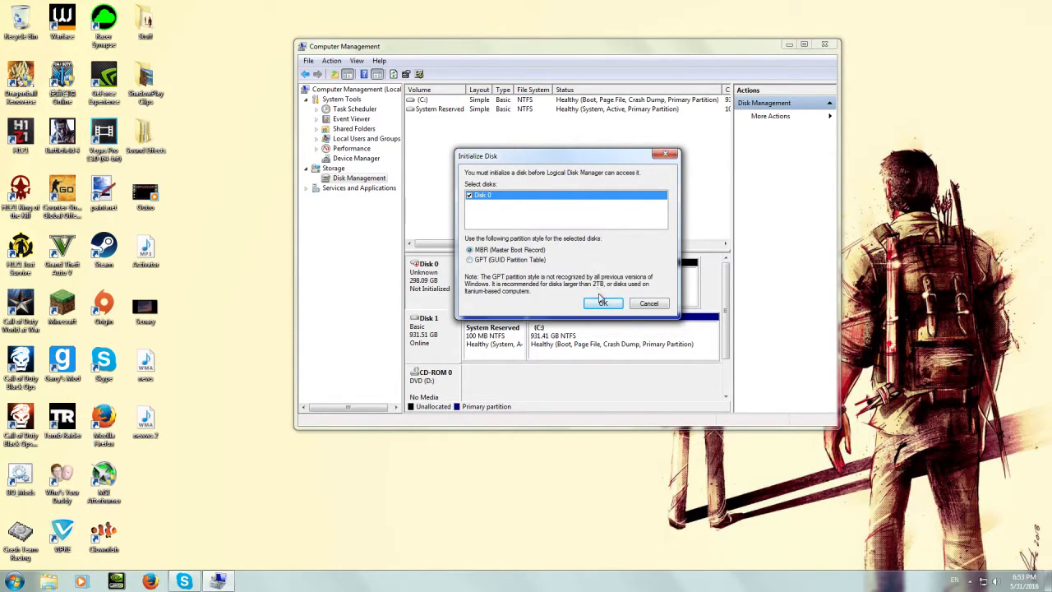
click(602, 302)
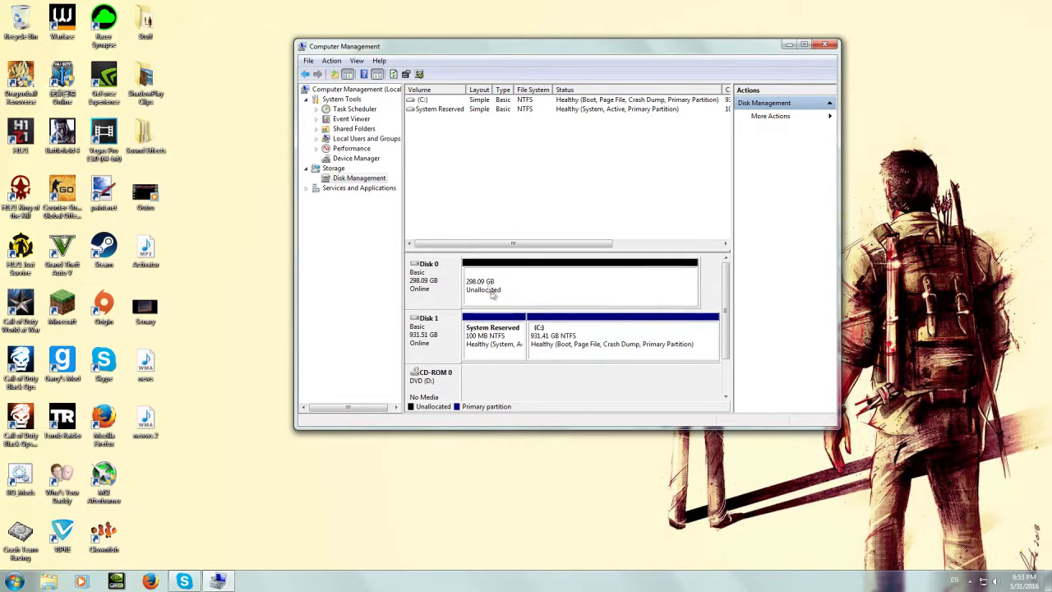
mouse_move(557, 284)
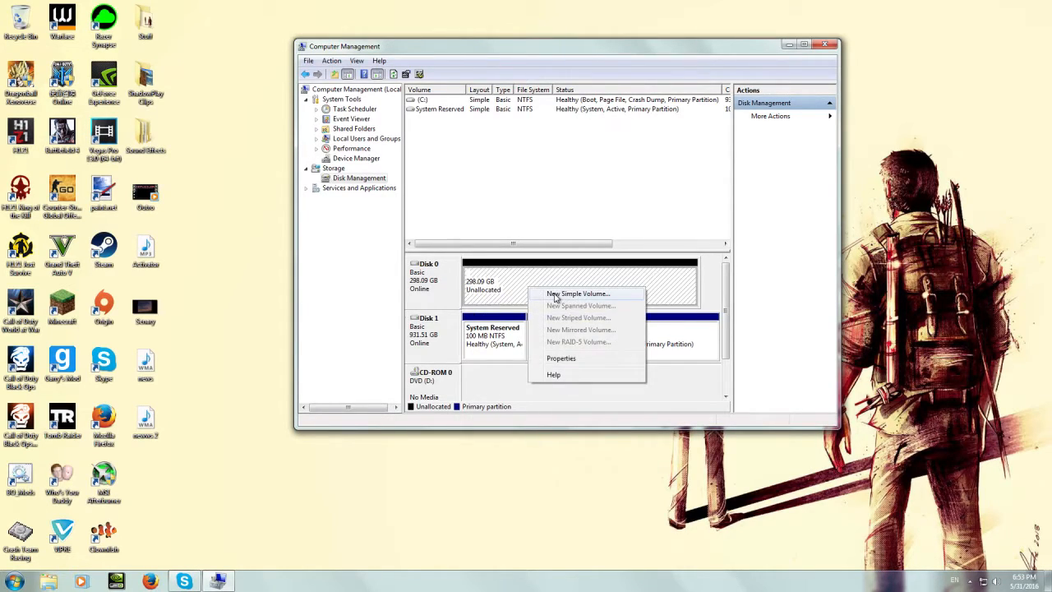
Create a 298 GB NTFS simple volume 'New Volume' with drive letter E: on Disk 0
click(578, 292)
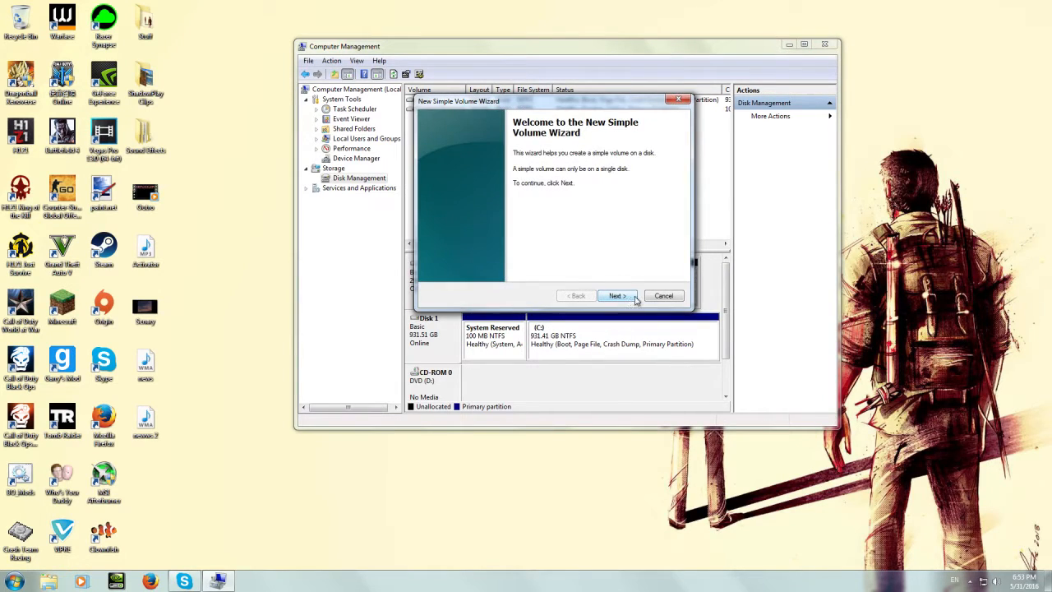
click(617, 295)
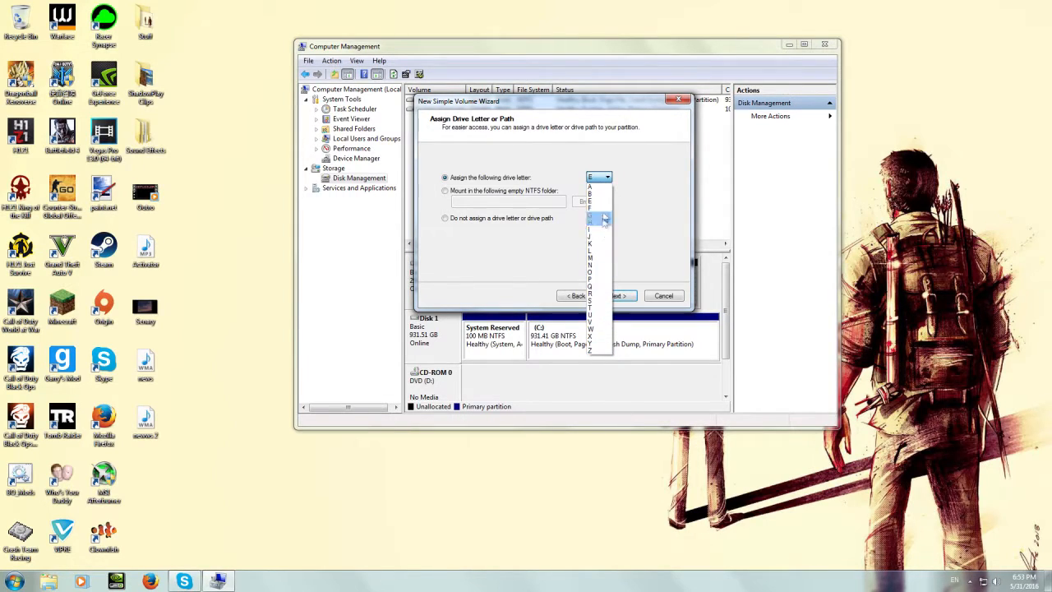
click(590, 213)
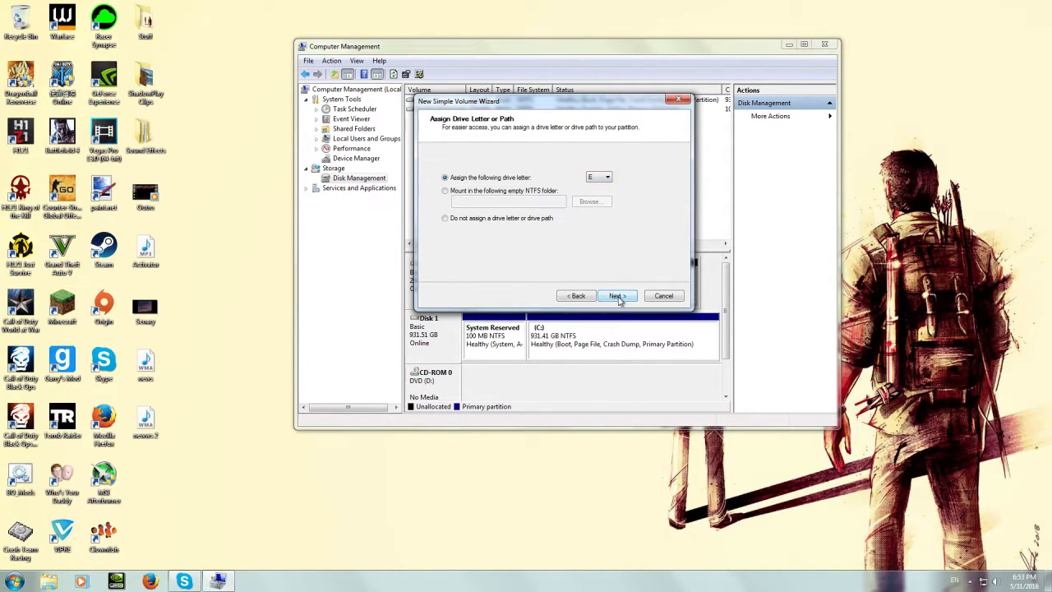
click(614, 296)
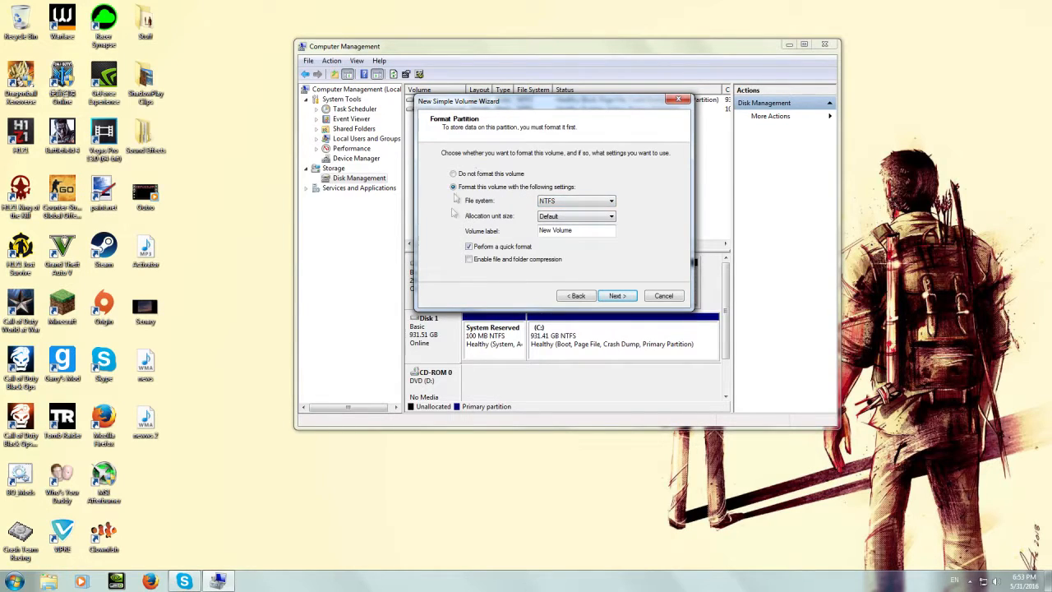
click(616, 296)
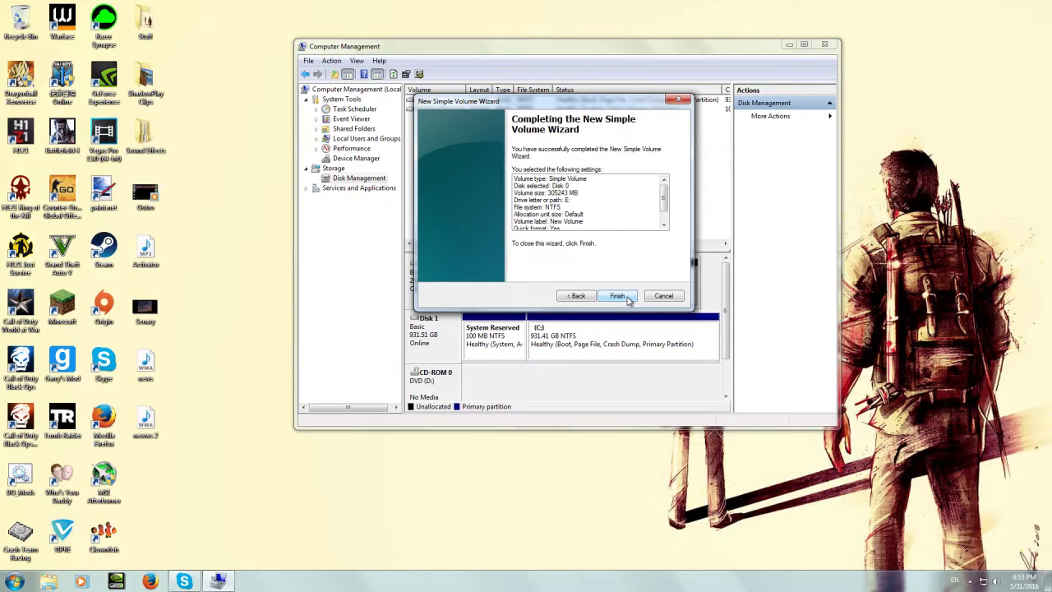
click(616, 296)
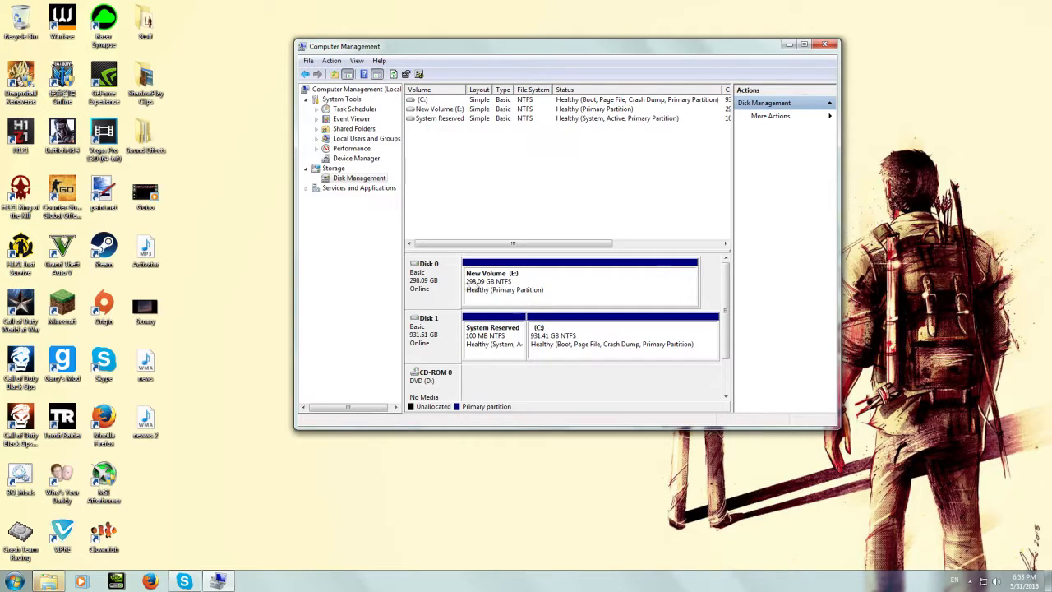
Close Computer Management, browse the empty New Volume (E:) via AutoPlay, then close it
click(575, 283)
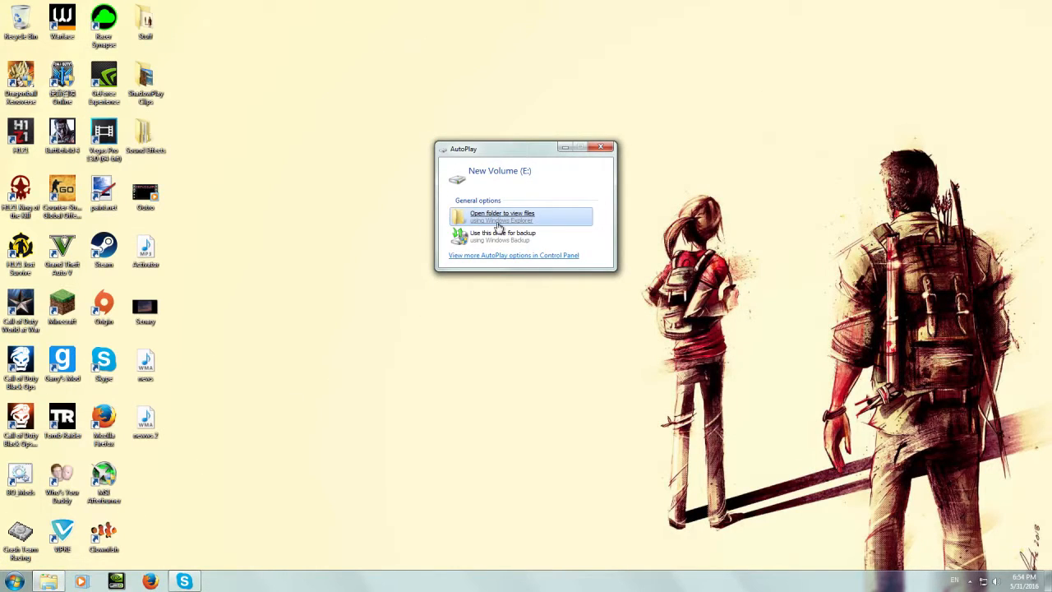
click(503, 217)
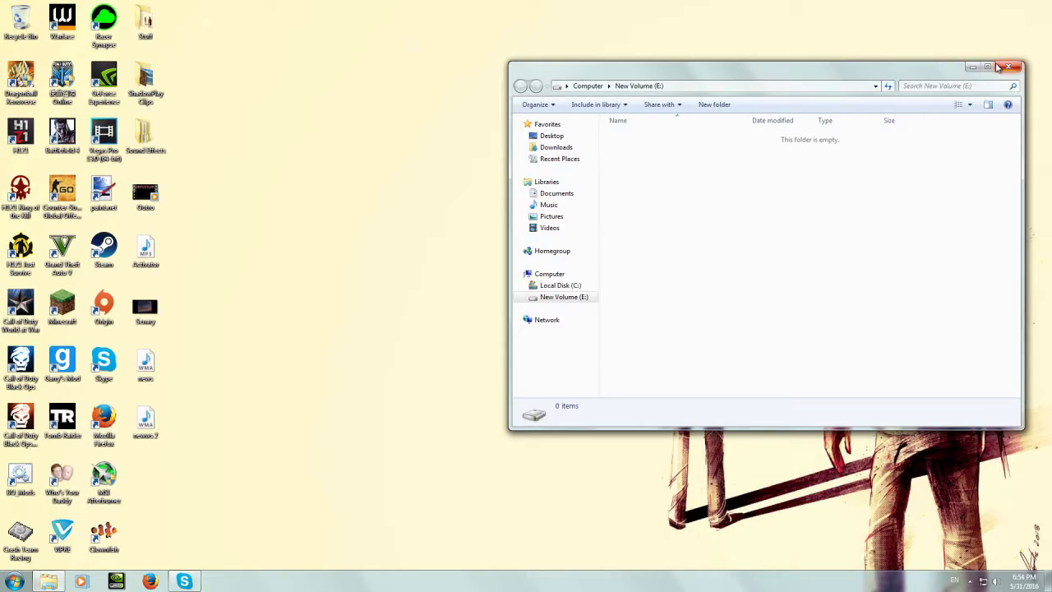
click(13, 582)
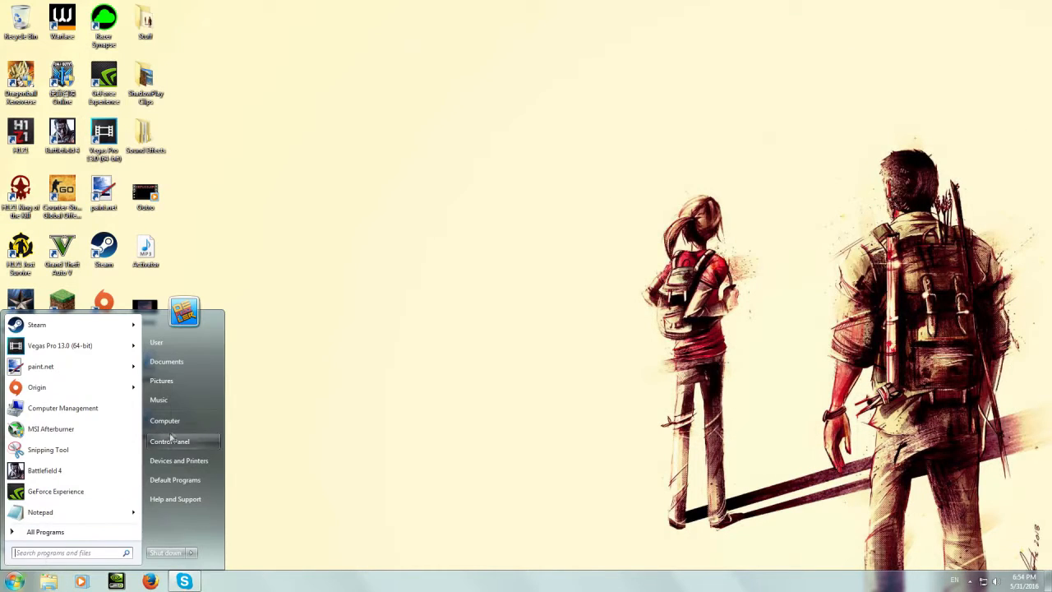
Rename the E: drive to 'Secondary' in the Computer view
click(164, 420)
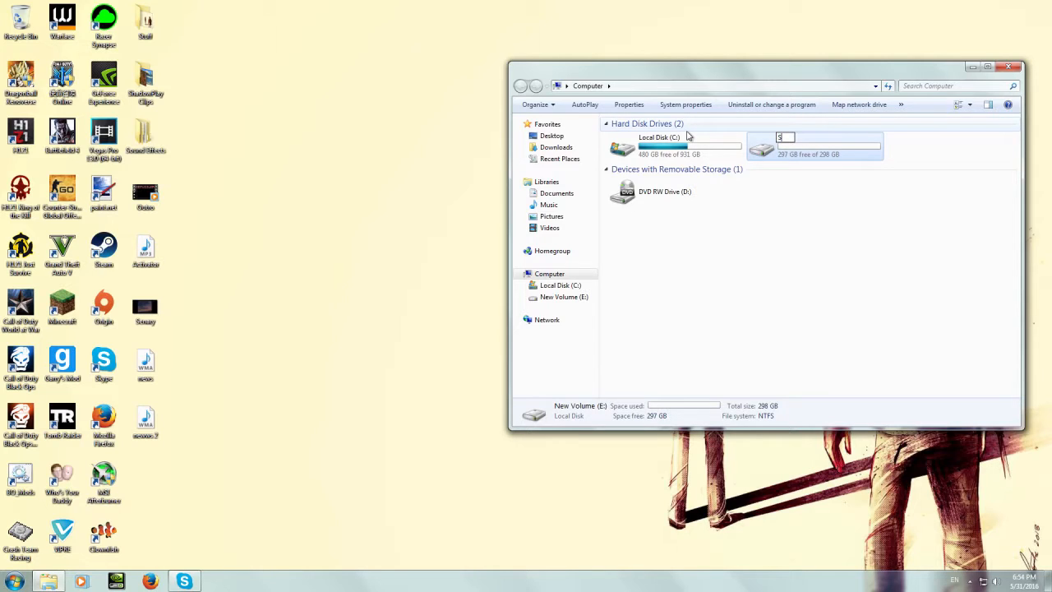
text(Secondar)
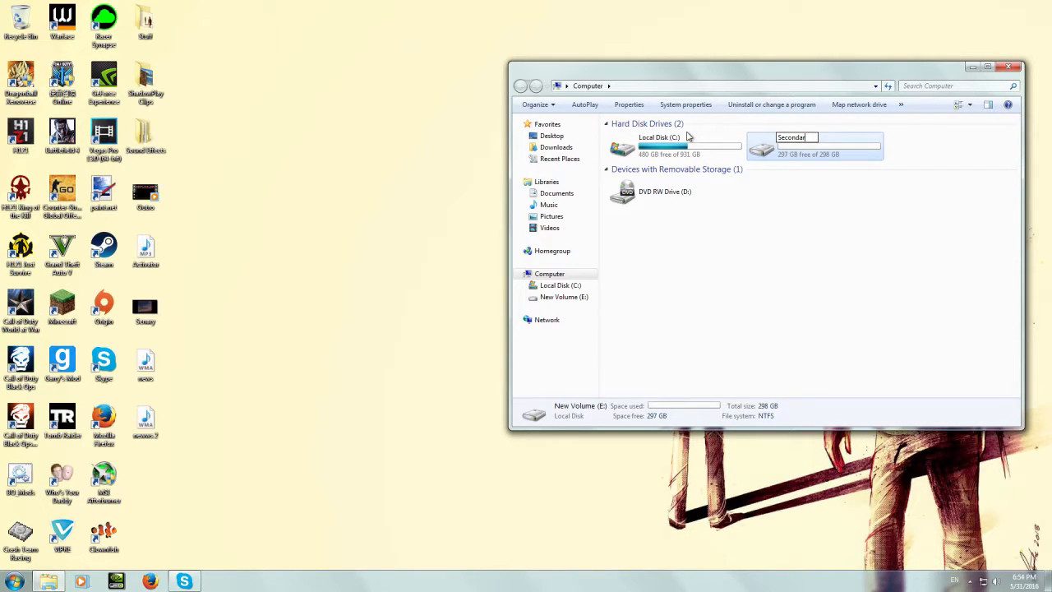
key(enter)
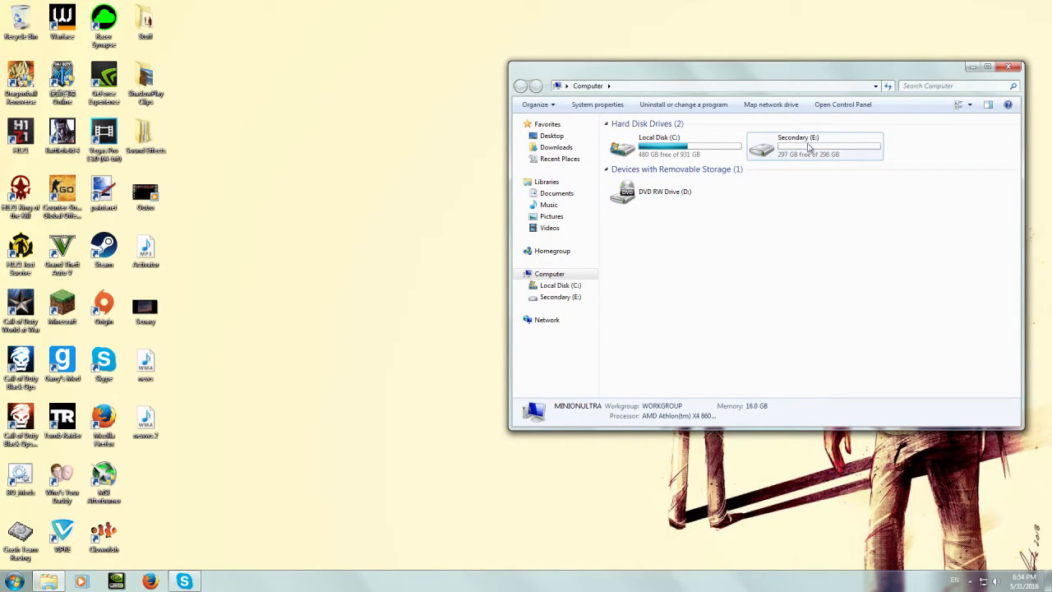
Review the Secondary (E:) and Local Disk (C:) details, then close the window
click(813, 146)
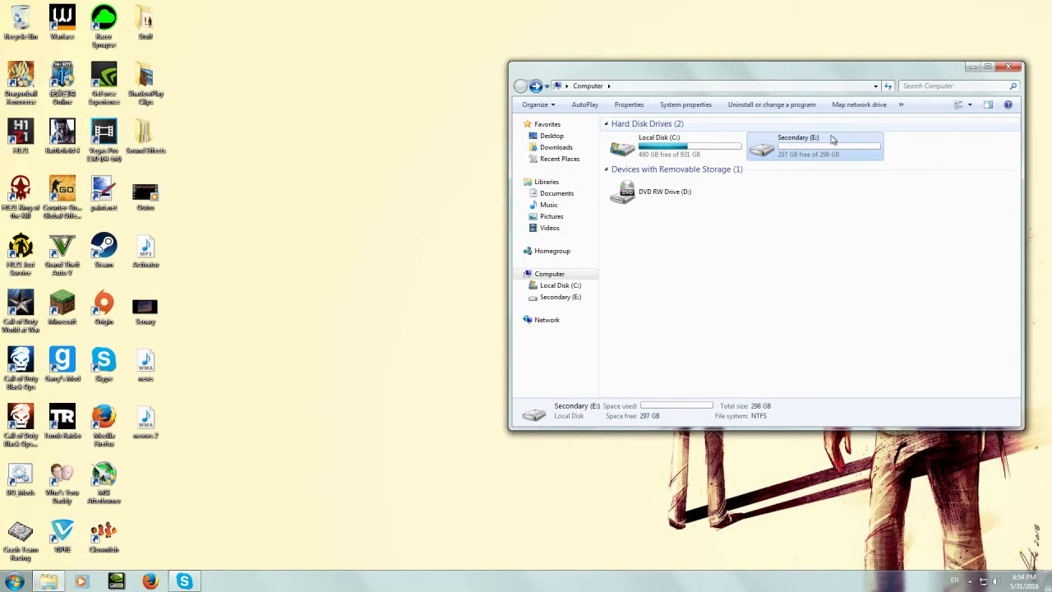
click(674, 145)
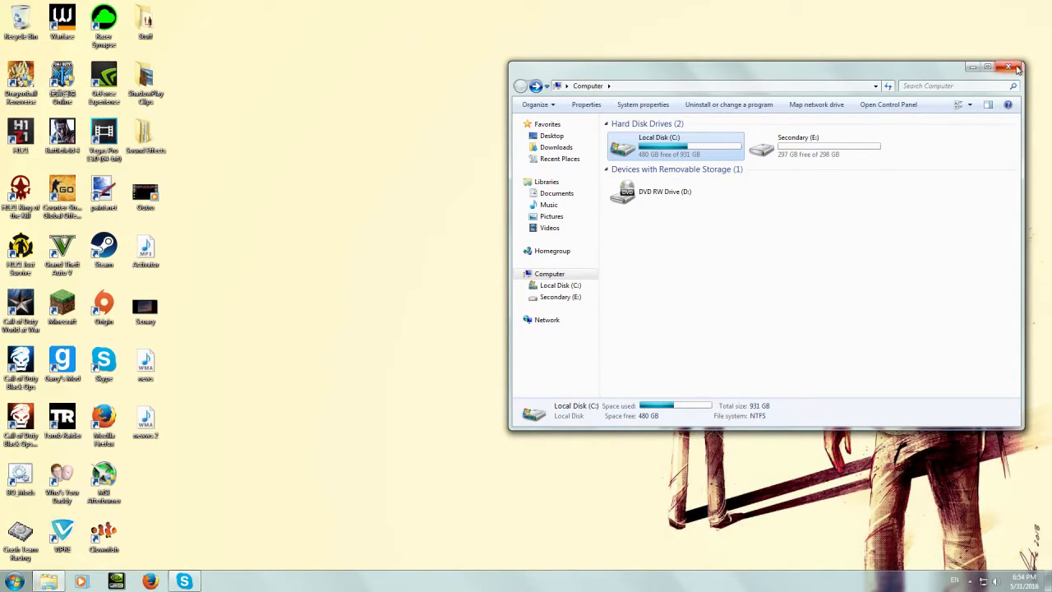
click(1013, 66)
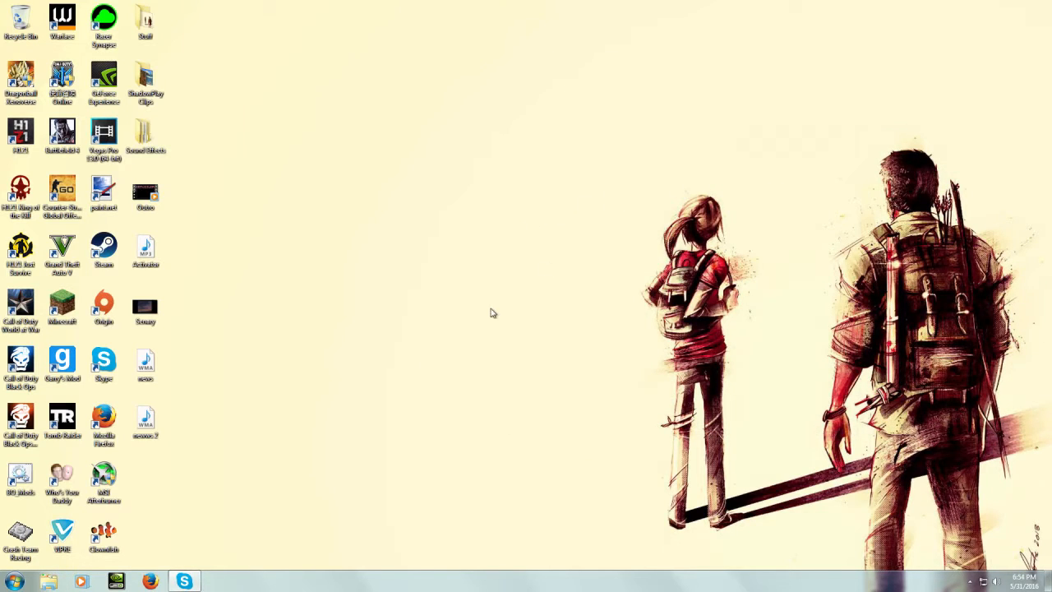
mouse_move(394, 378)
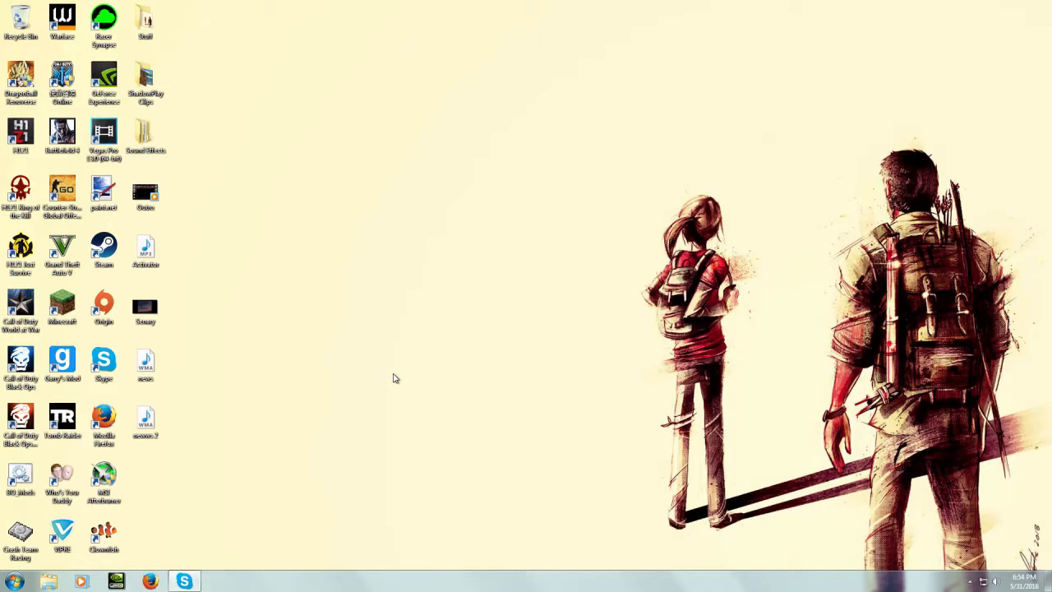
mouse_move(595, 116)
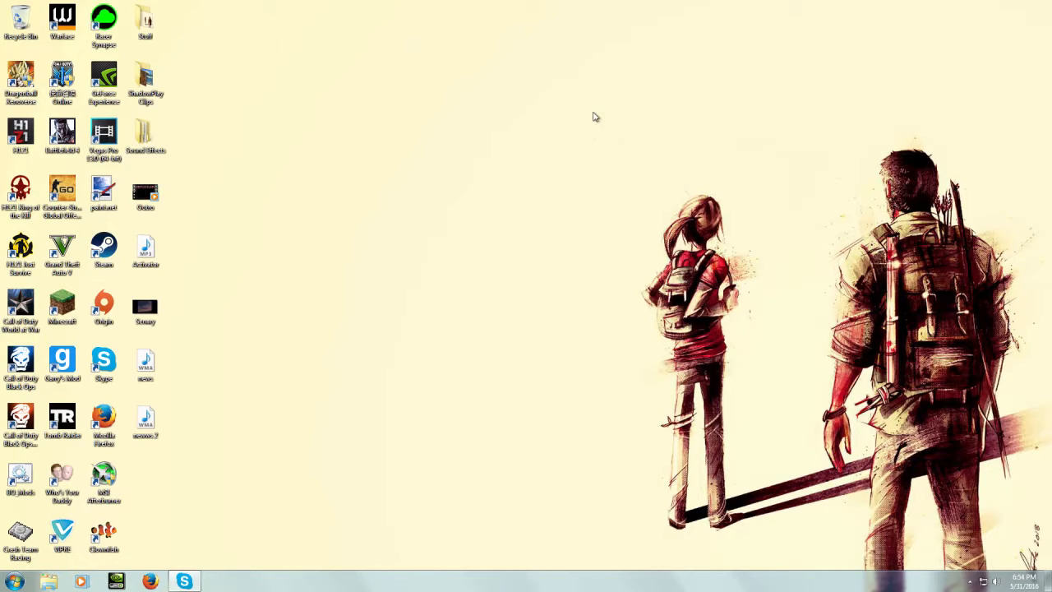
mouse_move(600, 234)
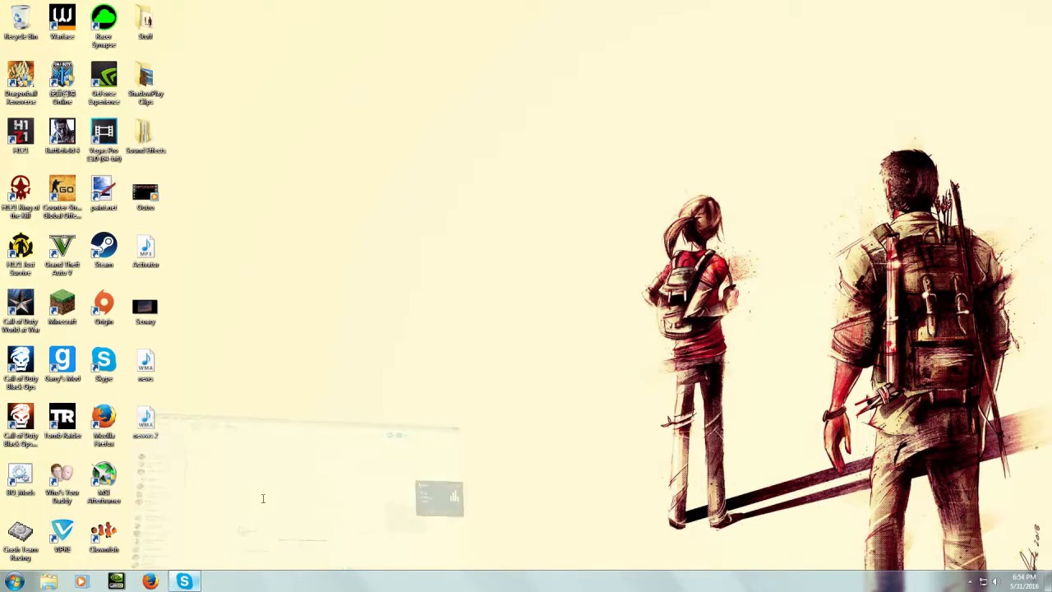
click(184, 582)
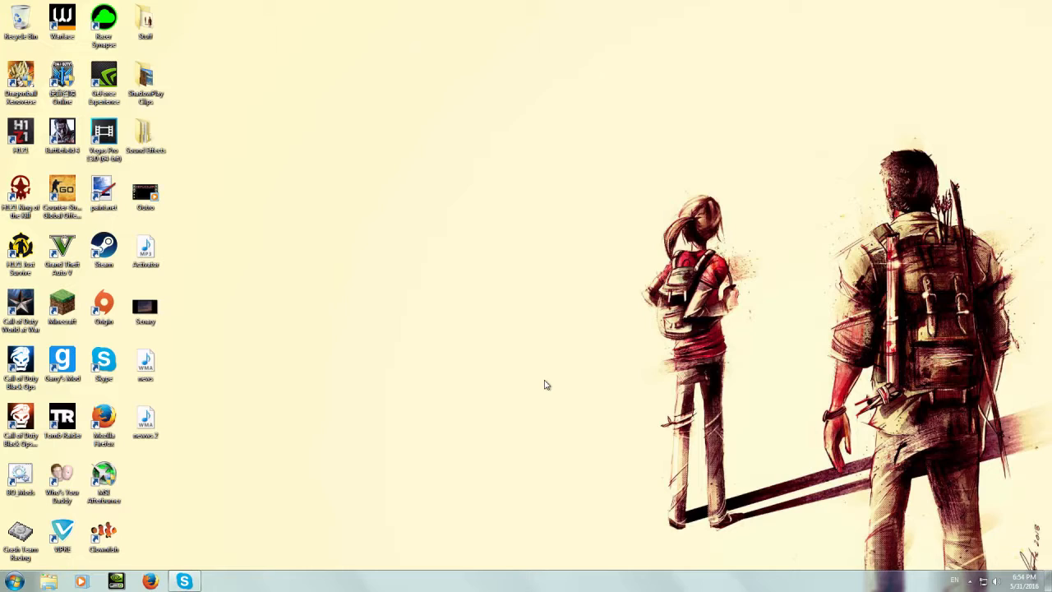
mouse_move(529, 261)
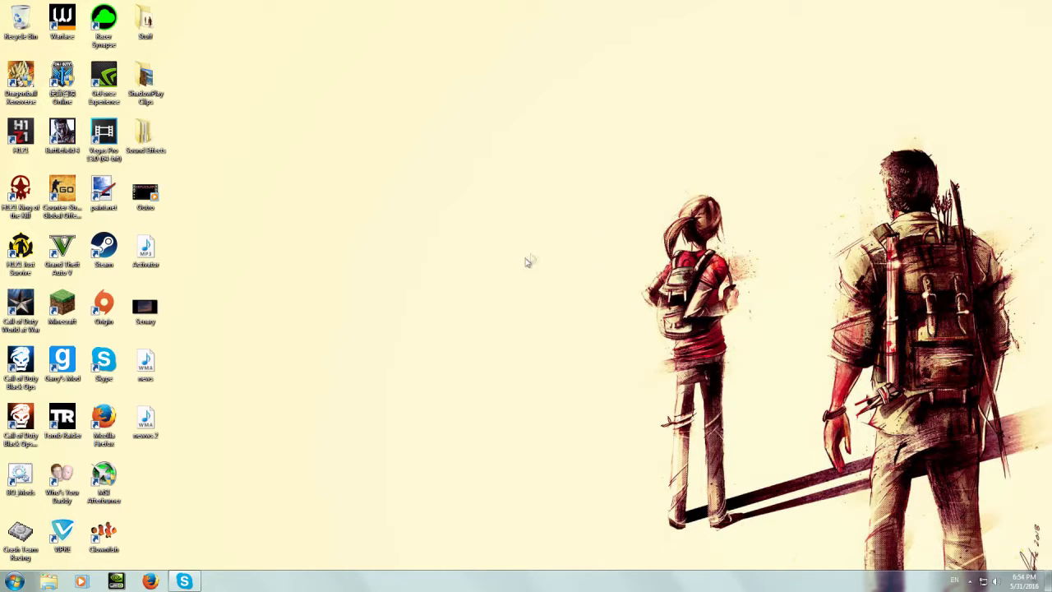
mouse_move(526, 319)
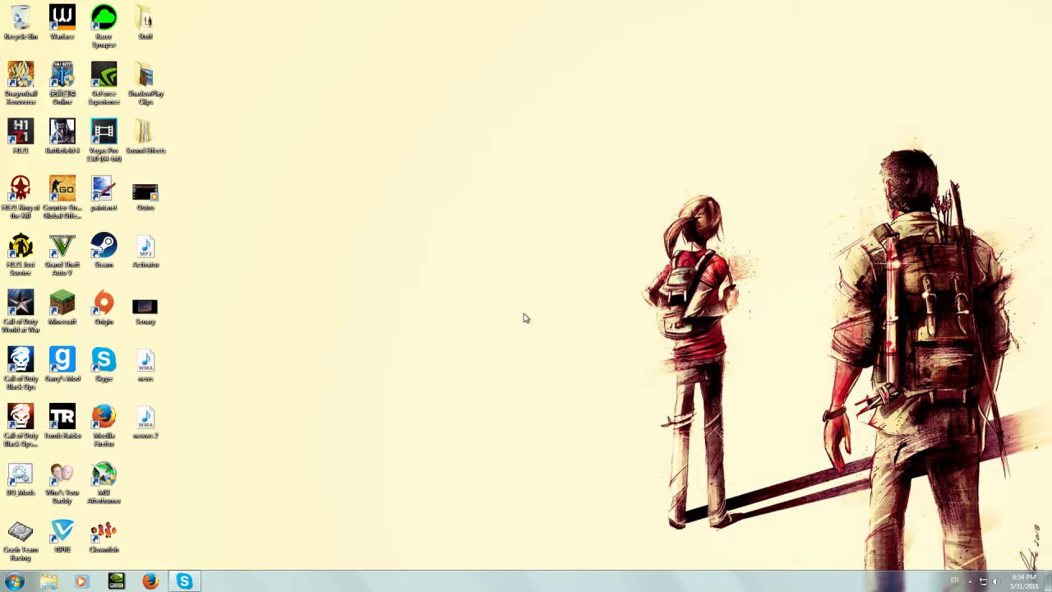